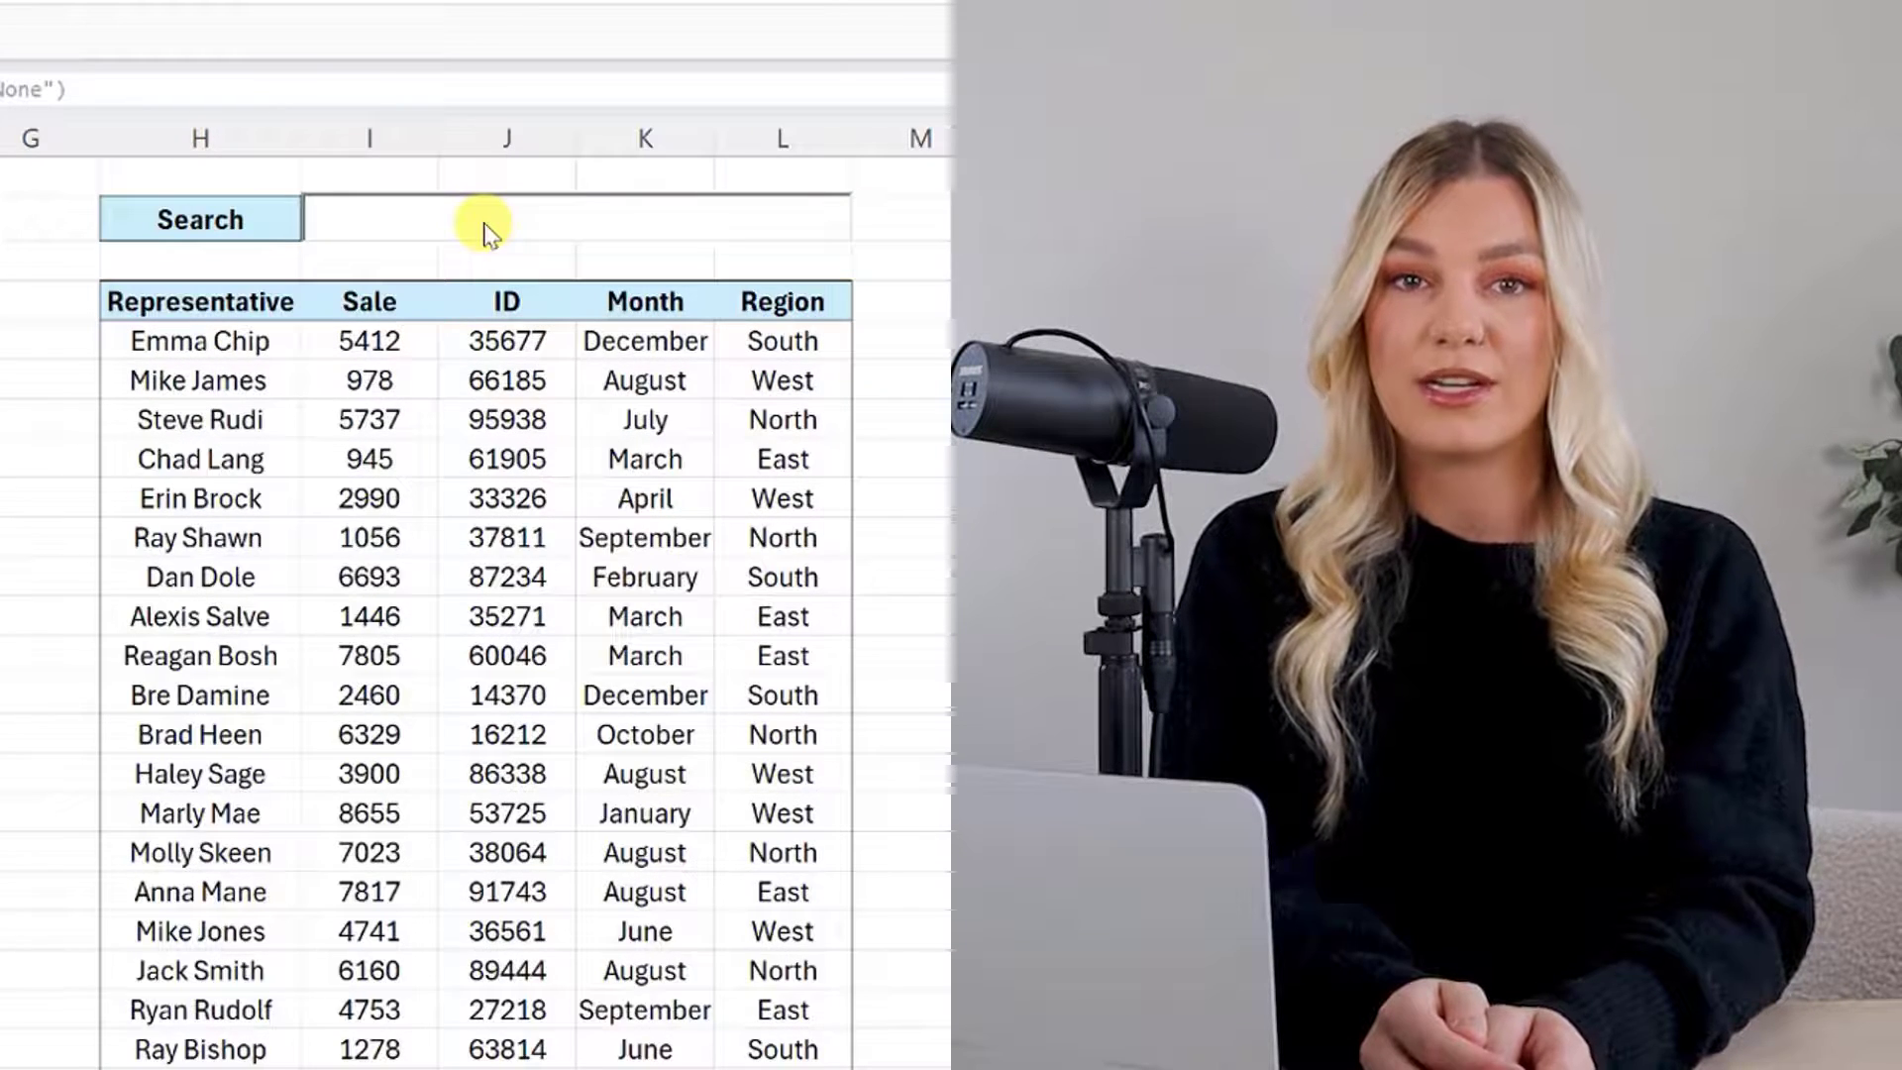
Step: Enter 'smi', then 'emma chip', into the search box to filter the results
type("smi")
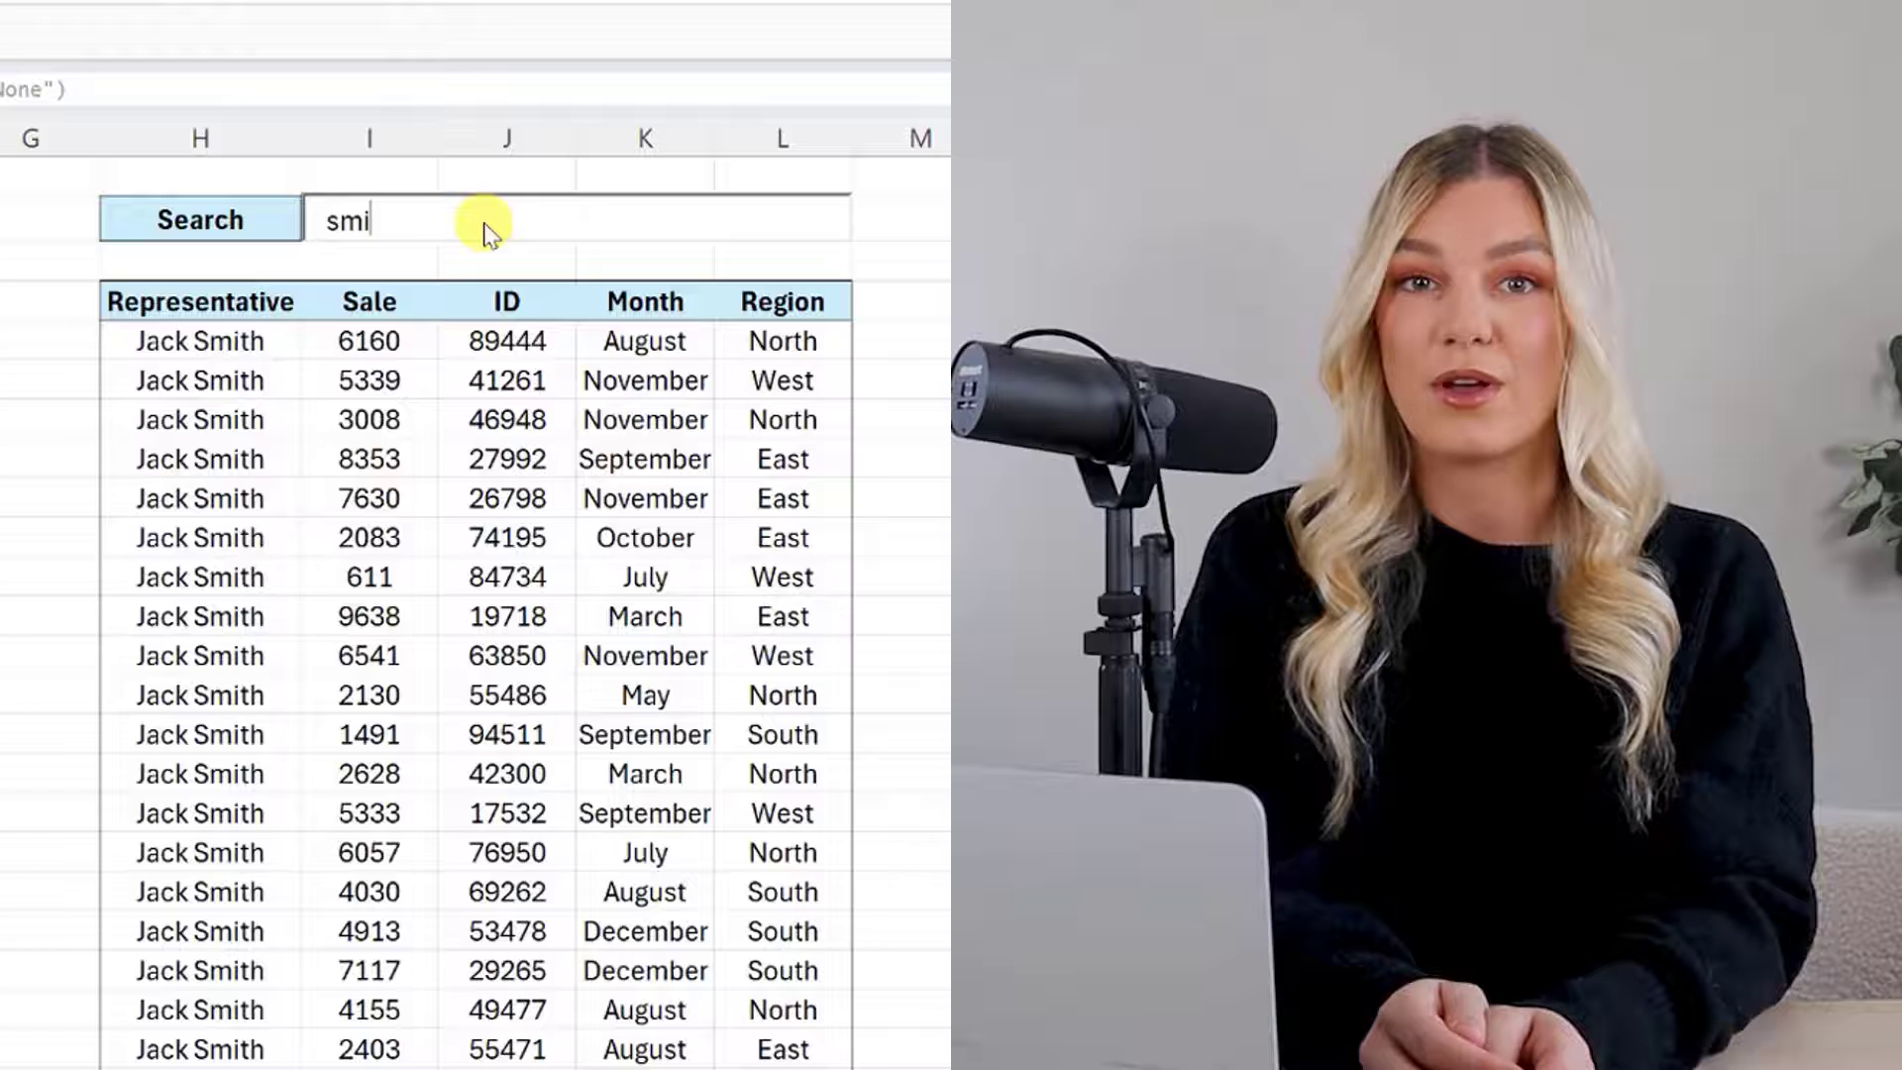
type("emma chip")
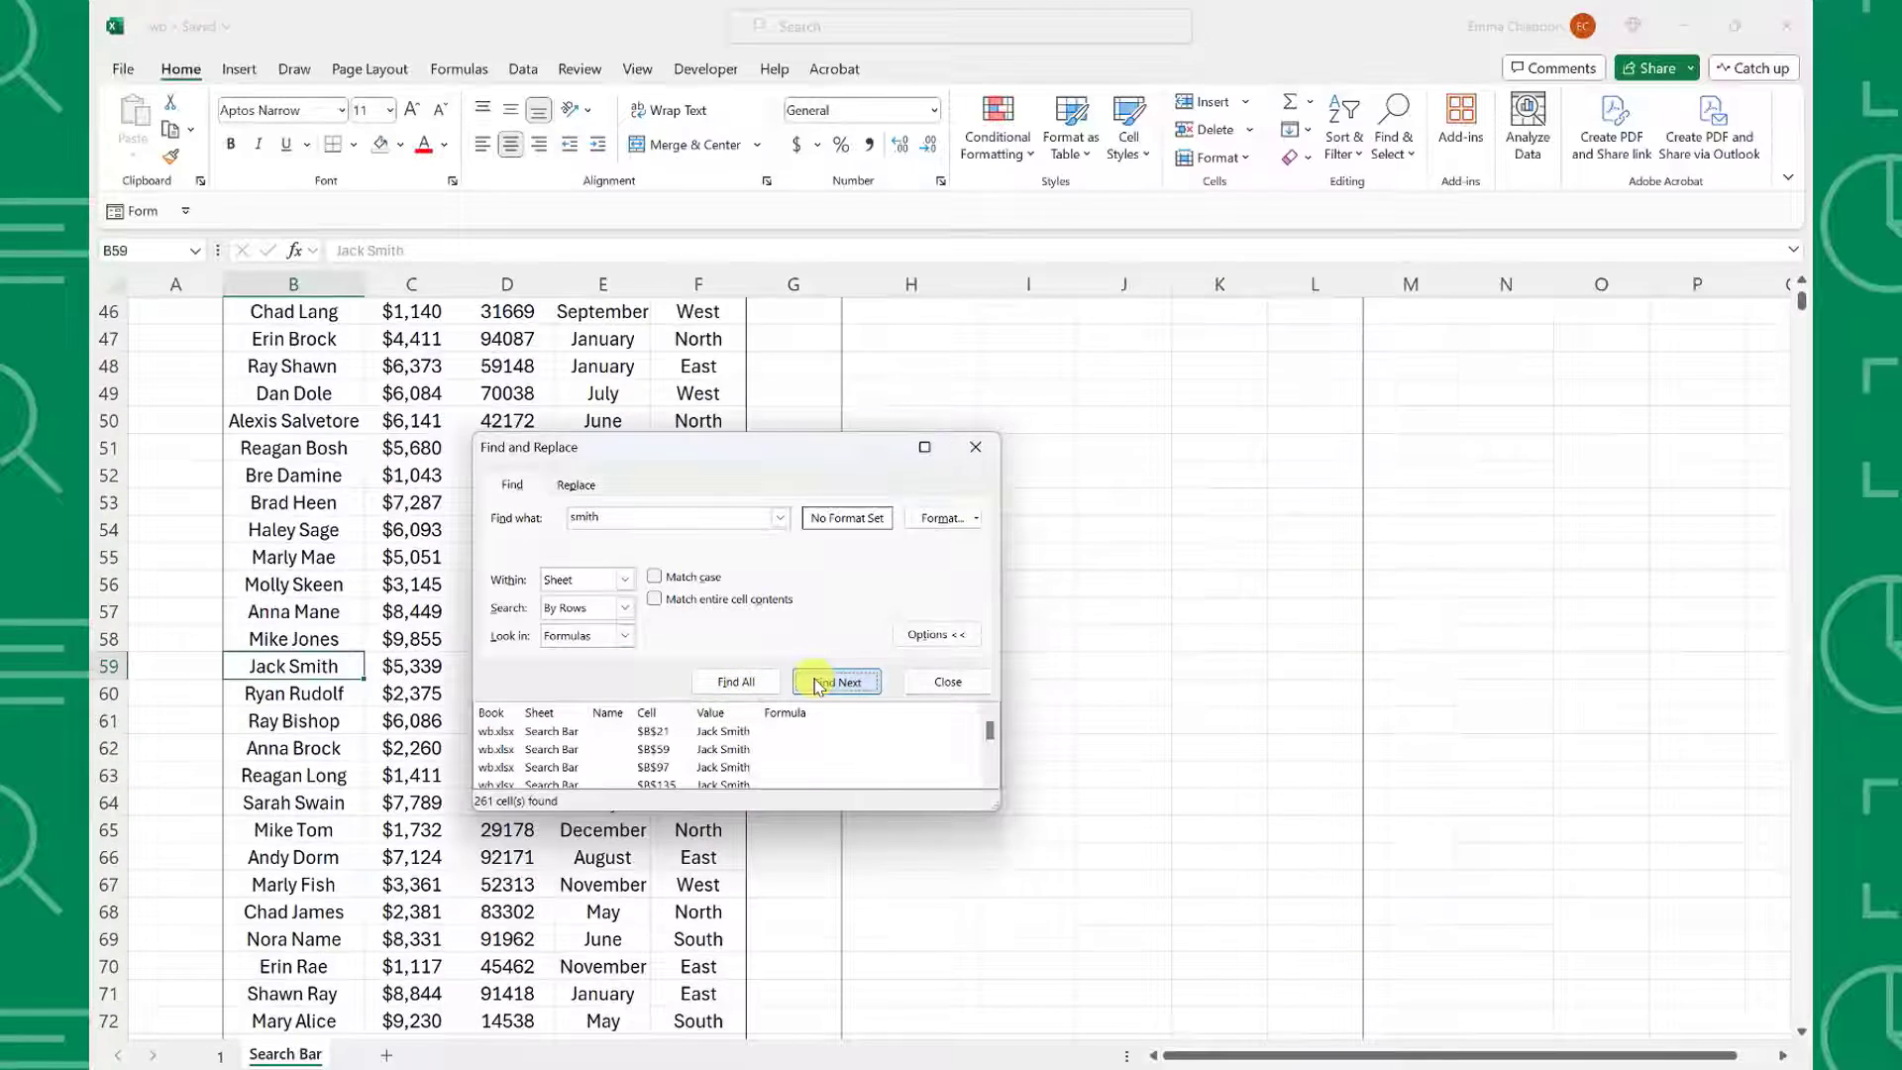
Step: Find the next cell containing 'smith' with Find Next
left_click(837, 682)
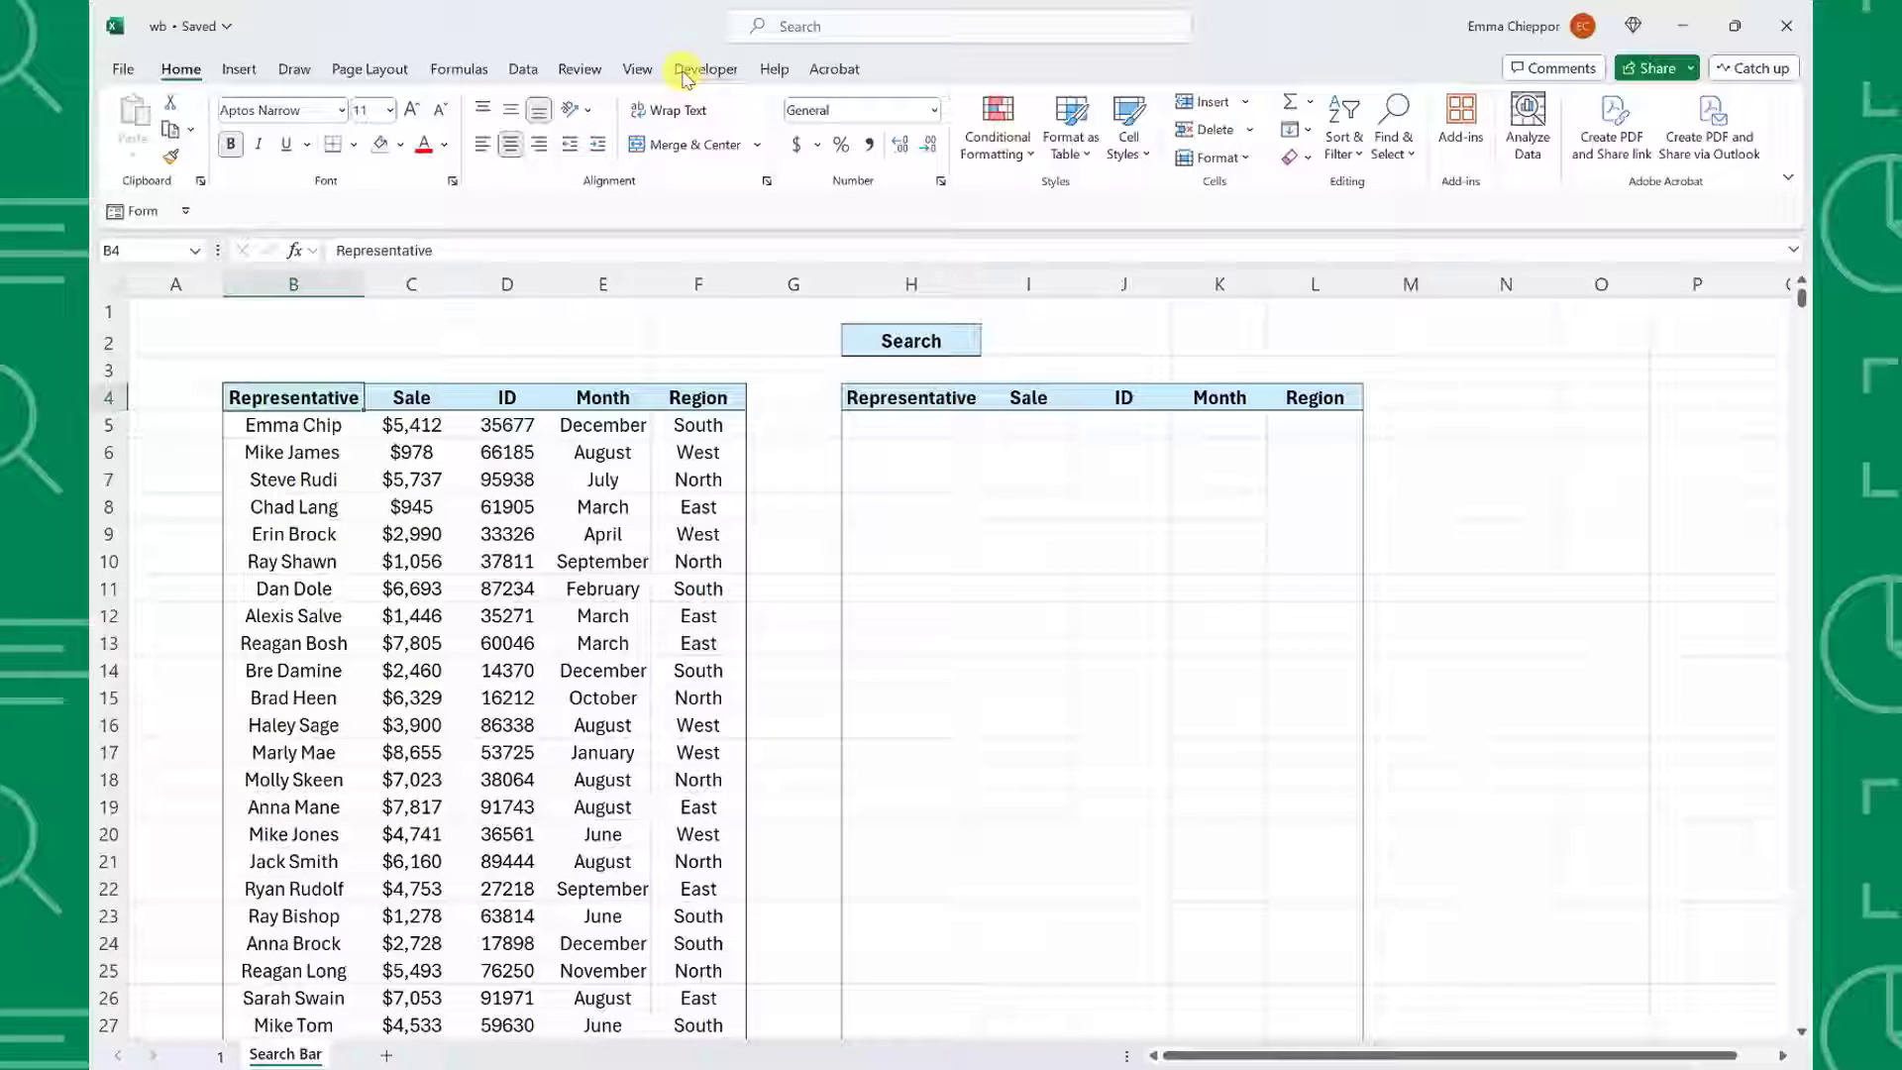
Step: Tick Developer under Main Tabs in Customize the Ribbon and confirm
left_click(705, 68)
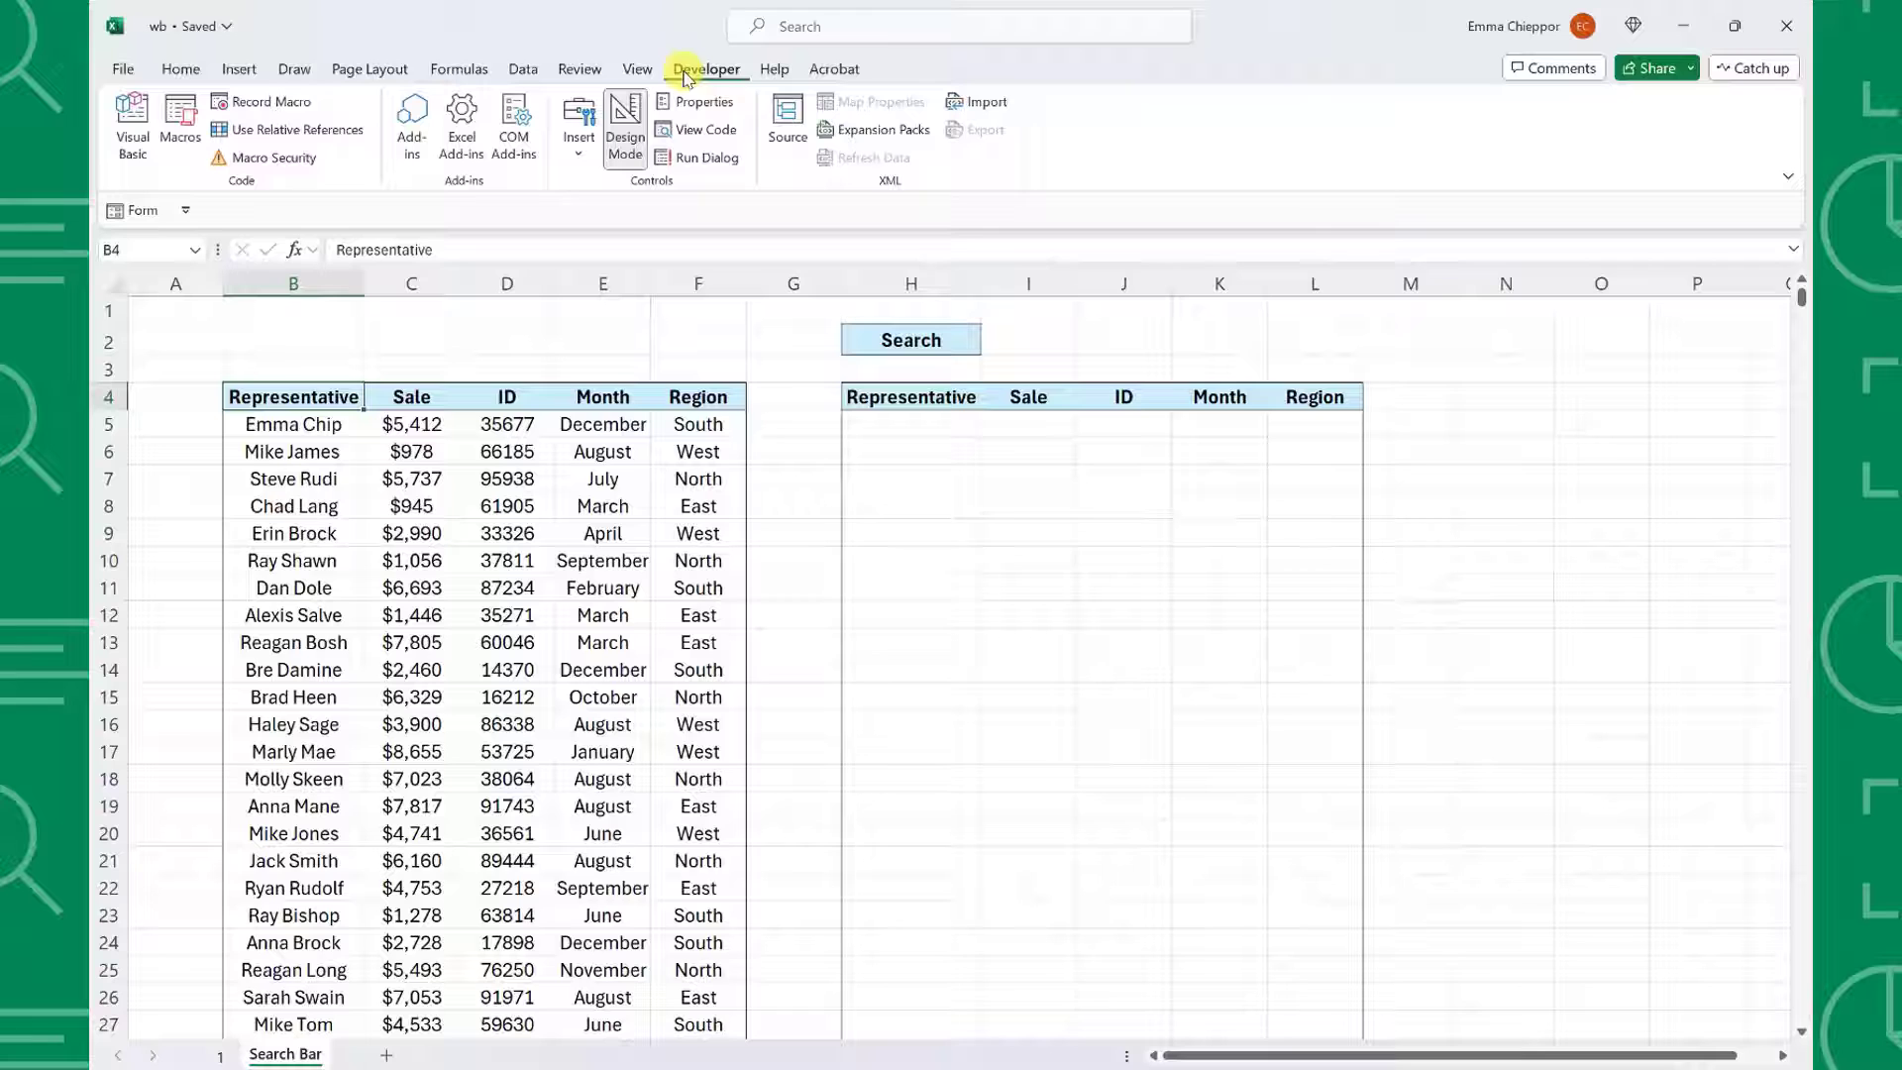
right_click(776, 188)
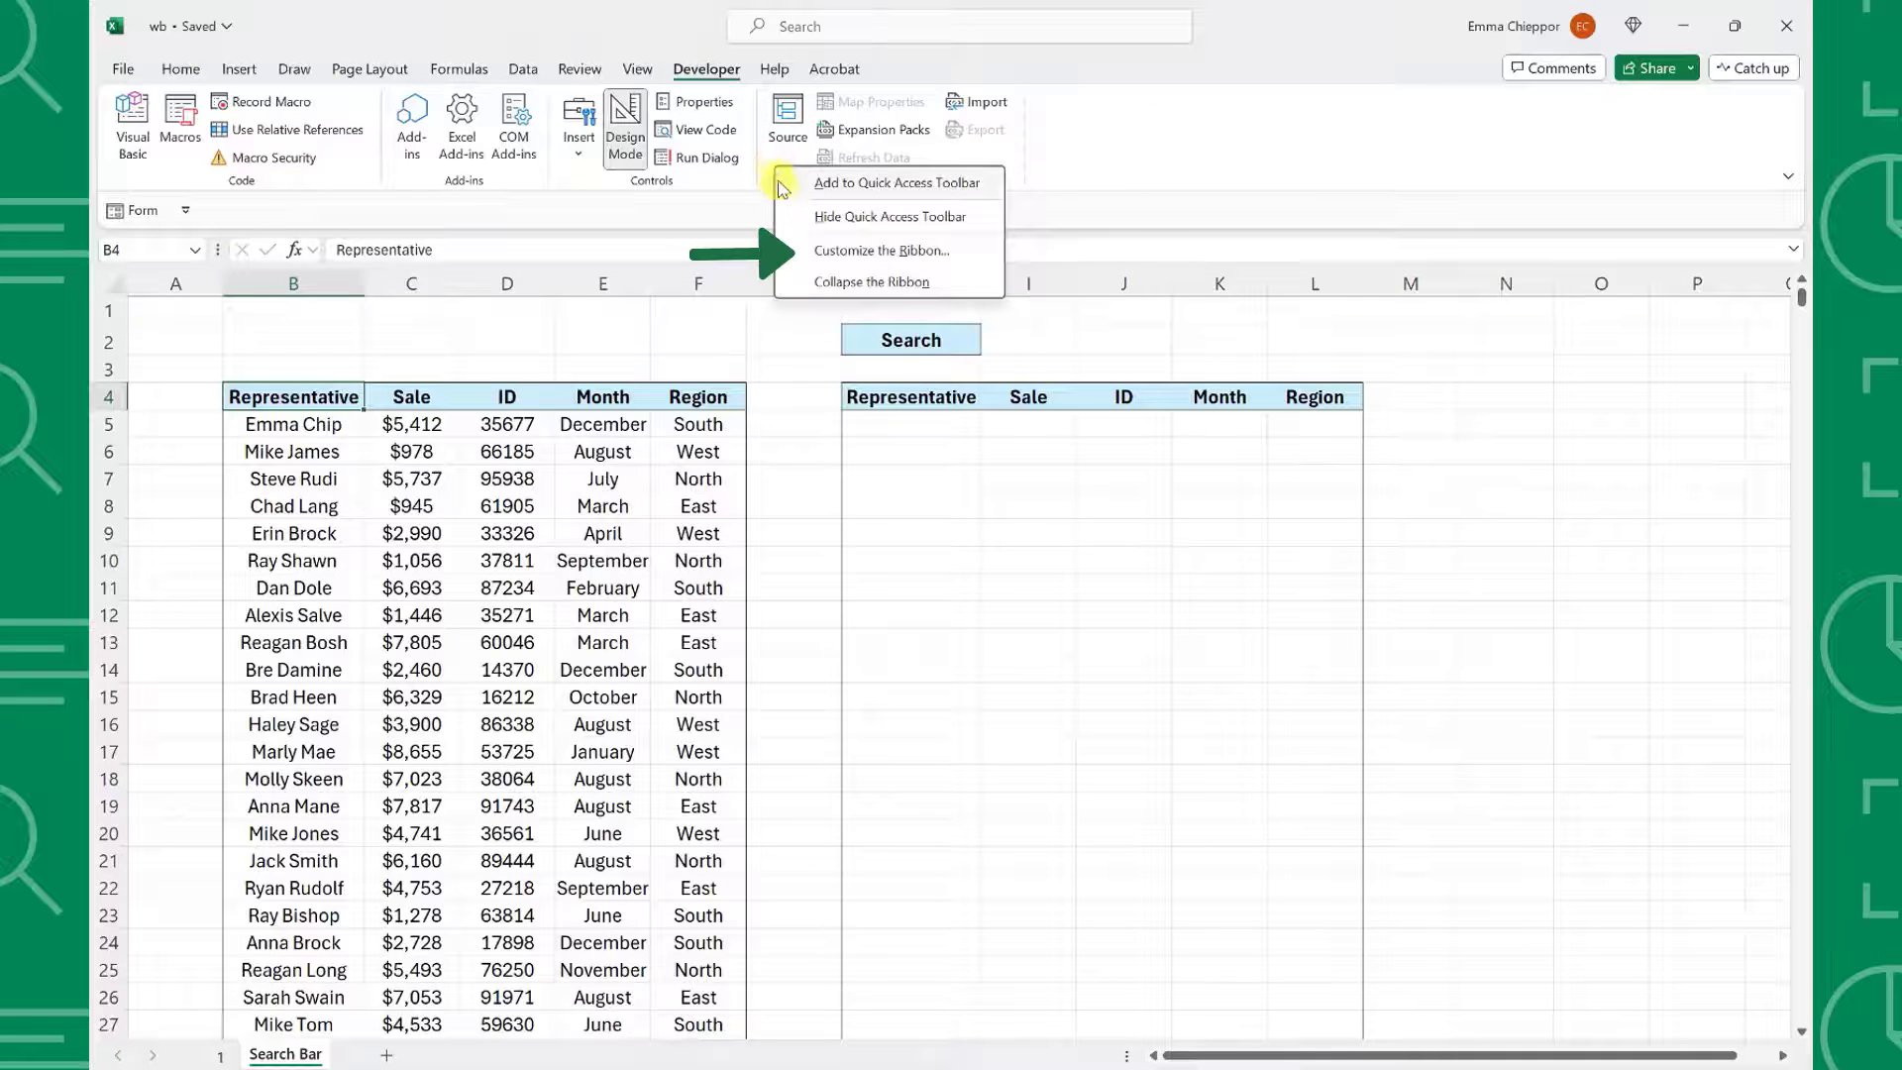
left_click(879, 250)
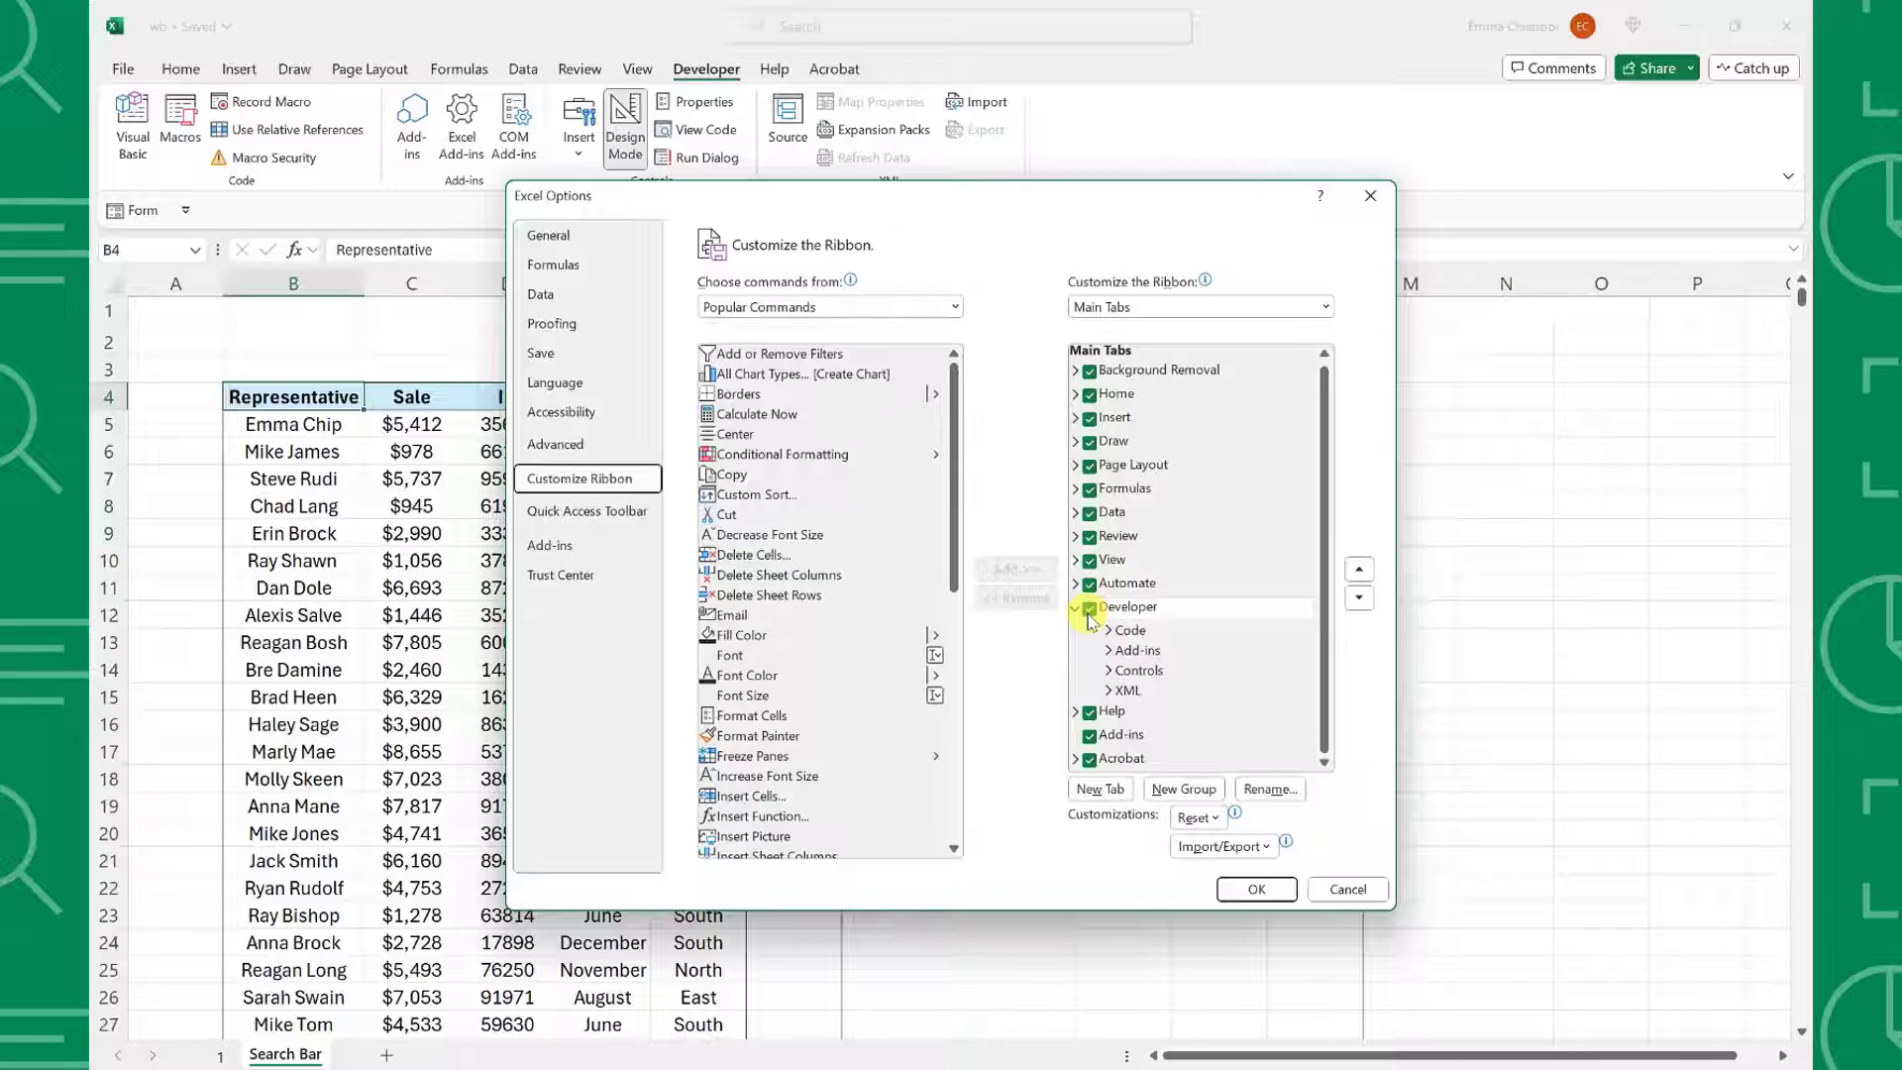
left_click(1256, 889)
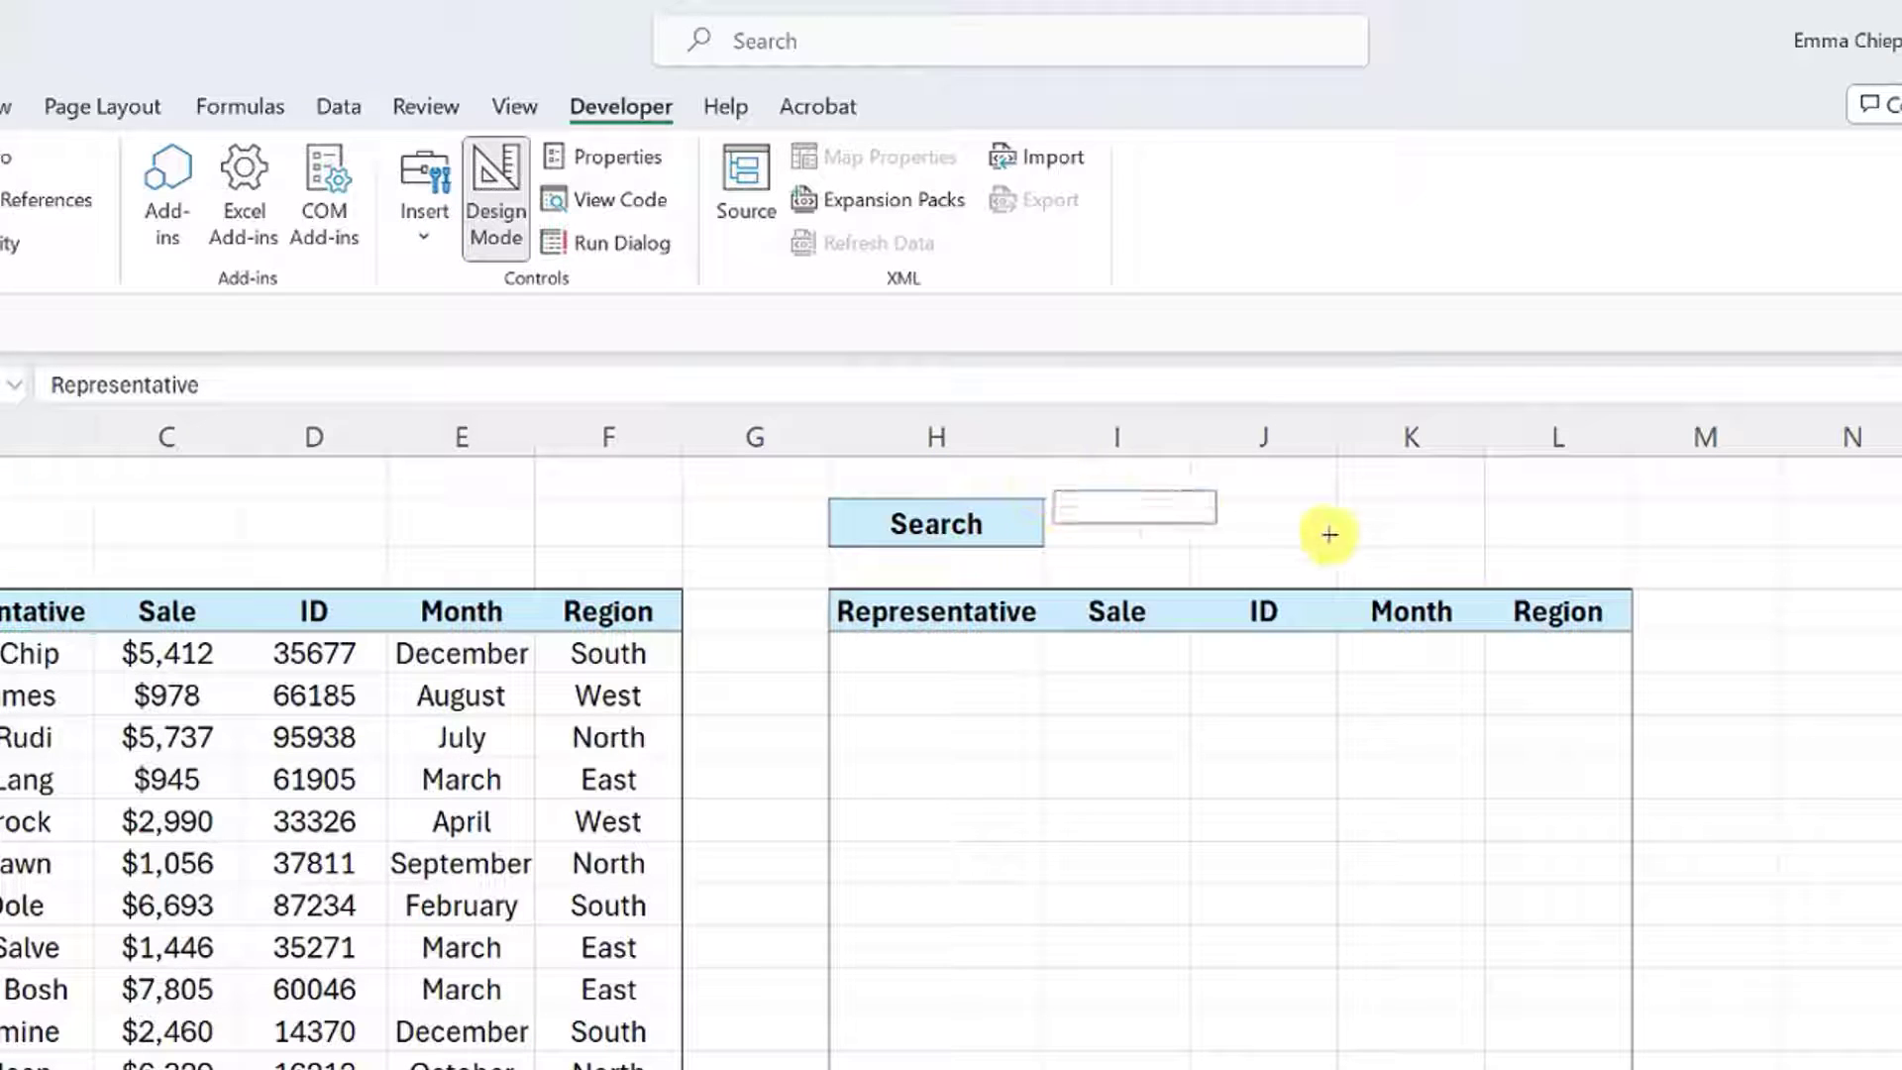
Step: Draw an ActiveX text box across columns I to L in row 2
left_click(1133, 508)
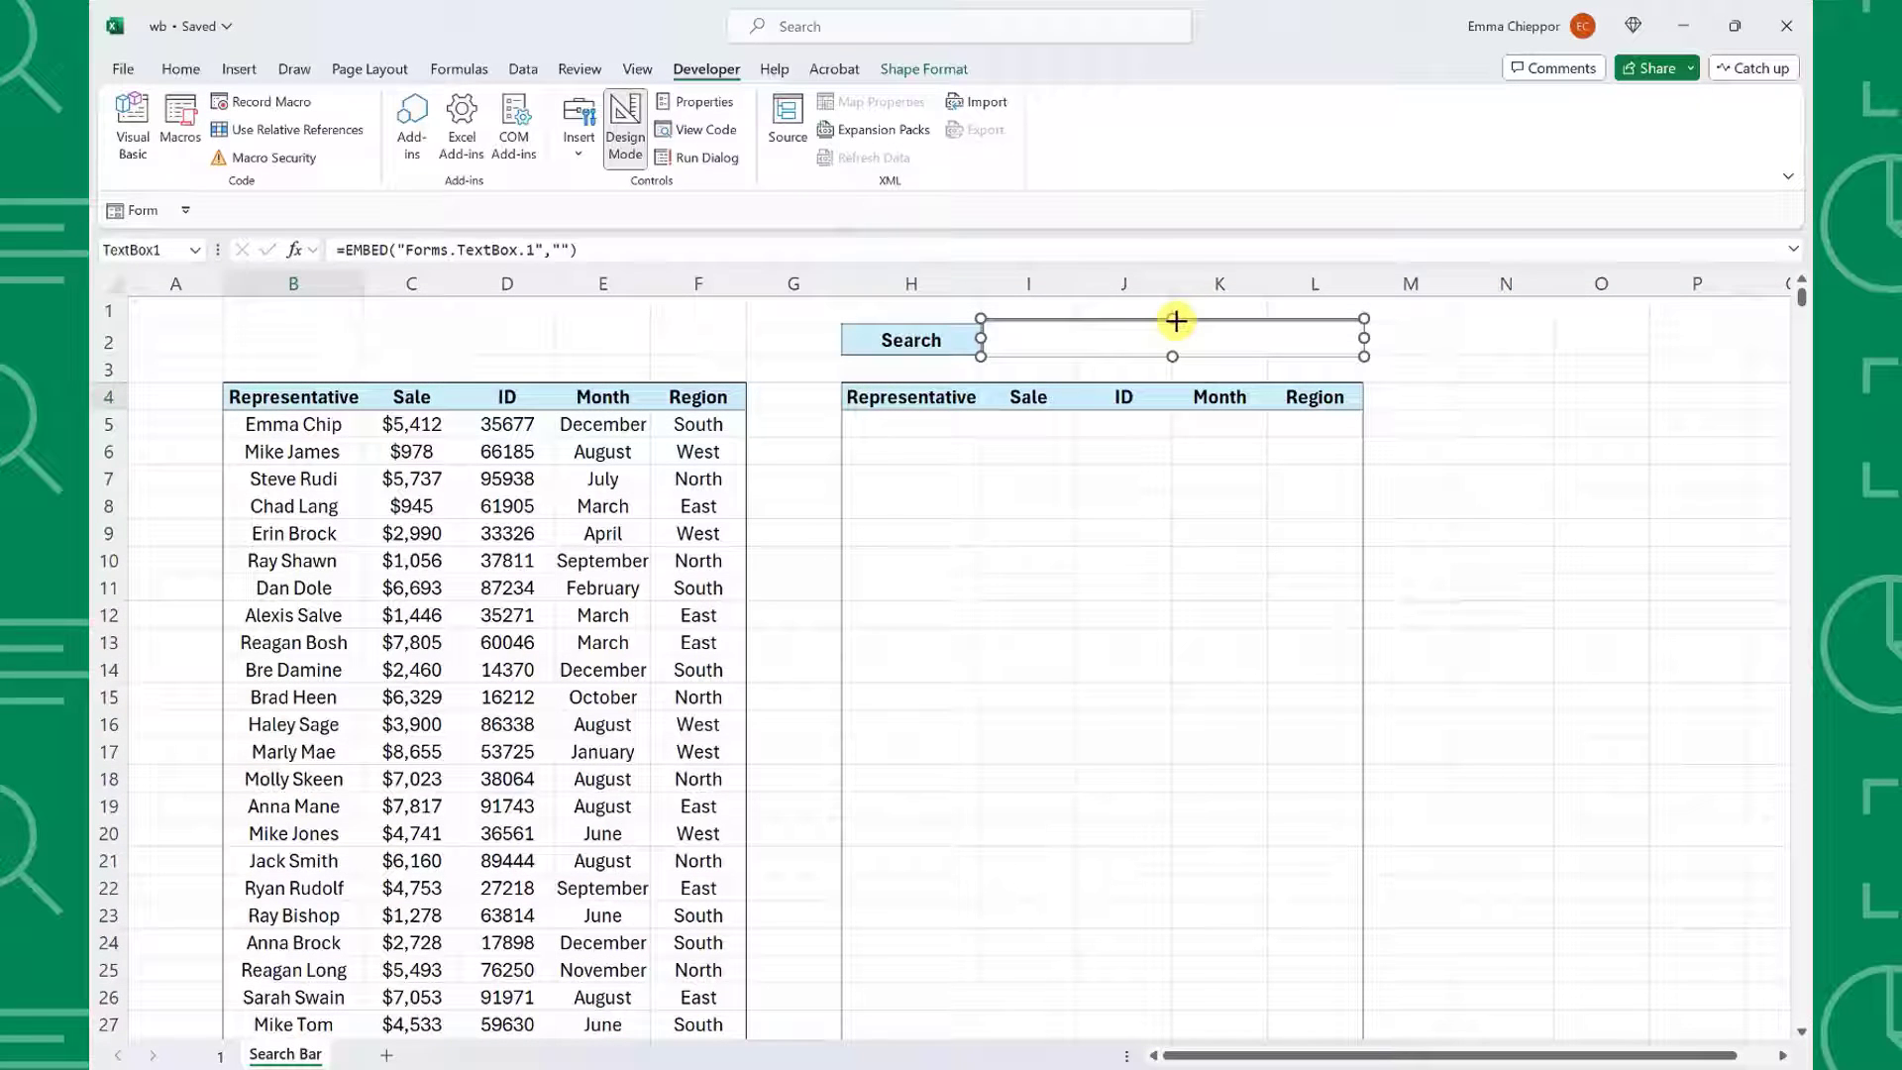
Step: Set the text box's LinkedCell property to J2 and close Properties
right_click(1184, 339)
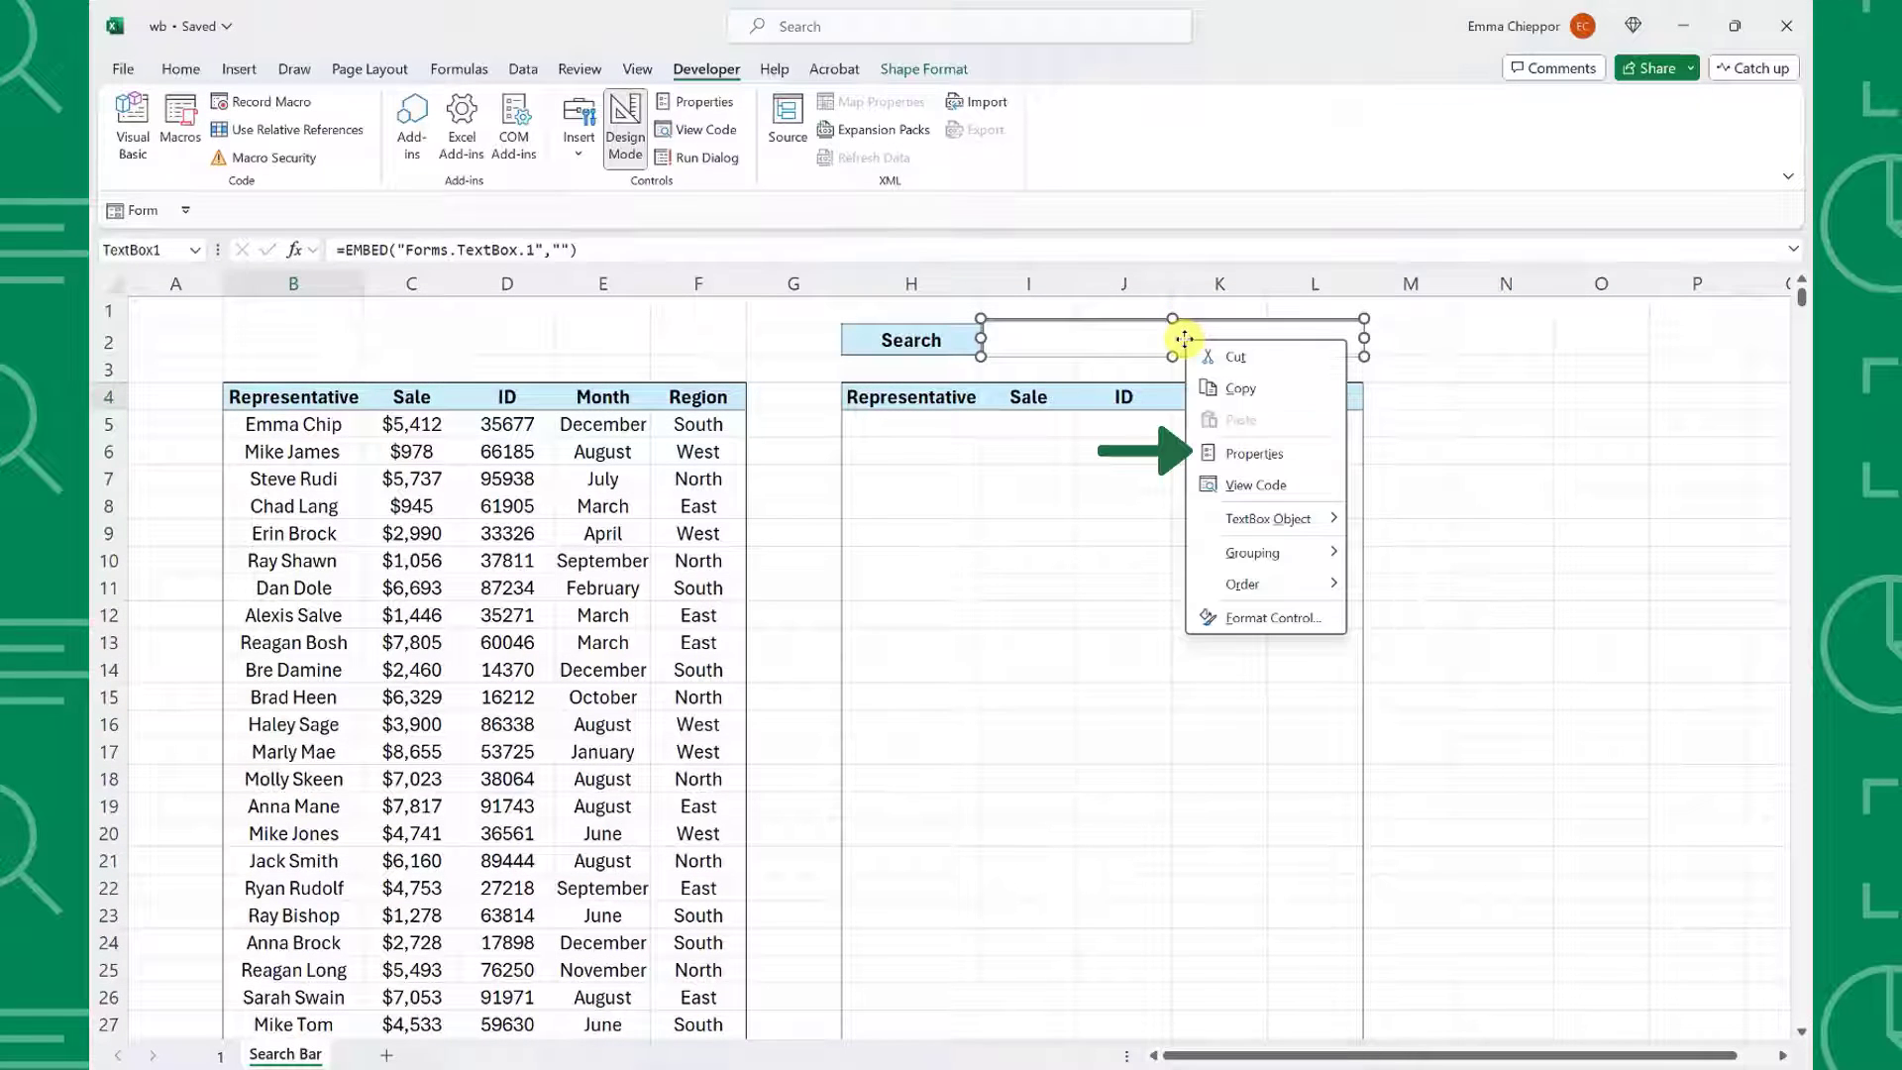
left_click(1253, 453)
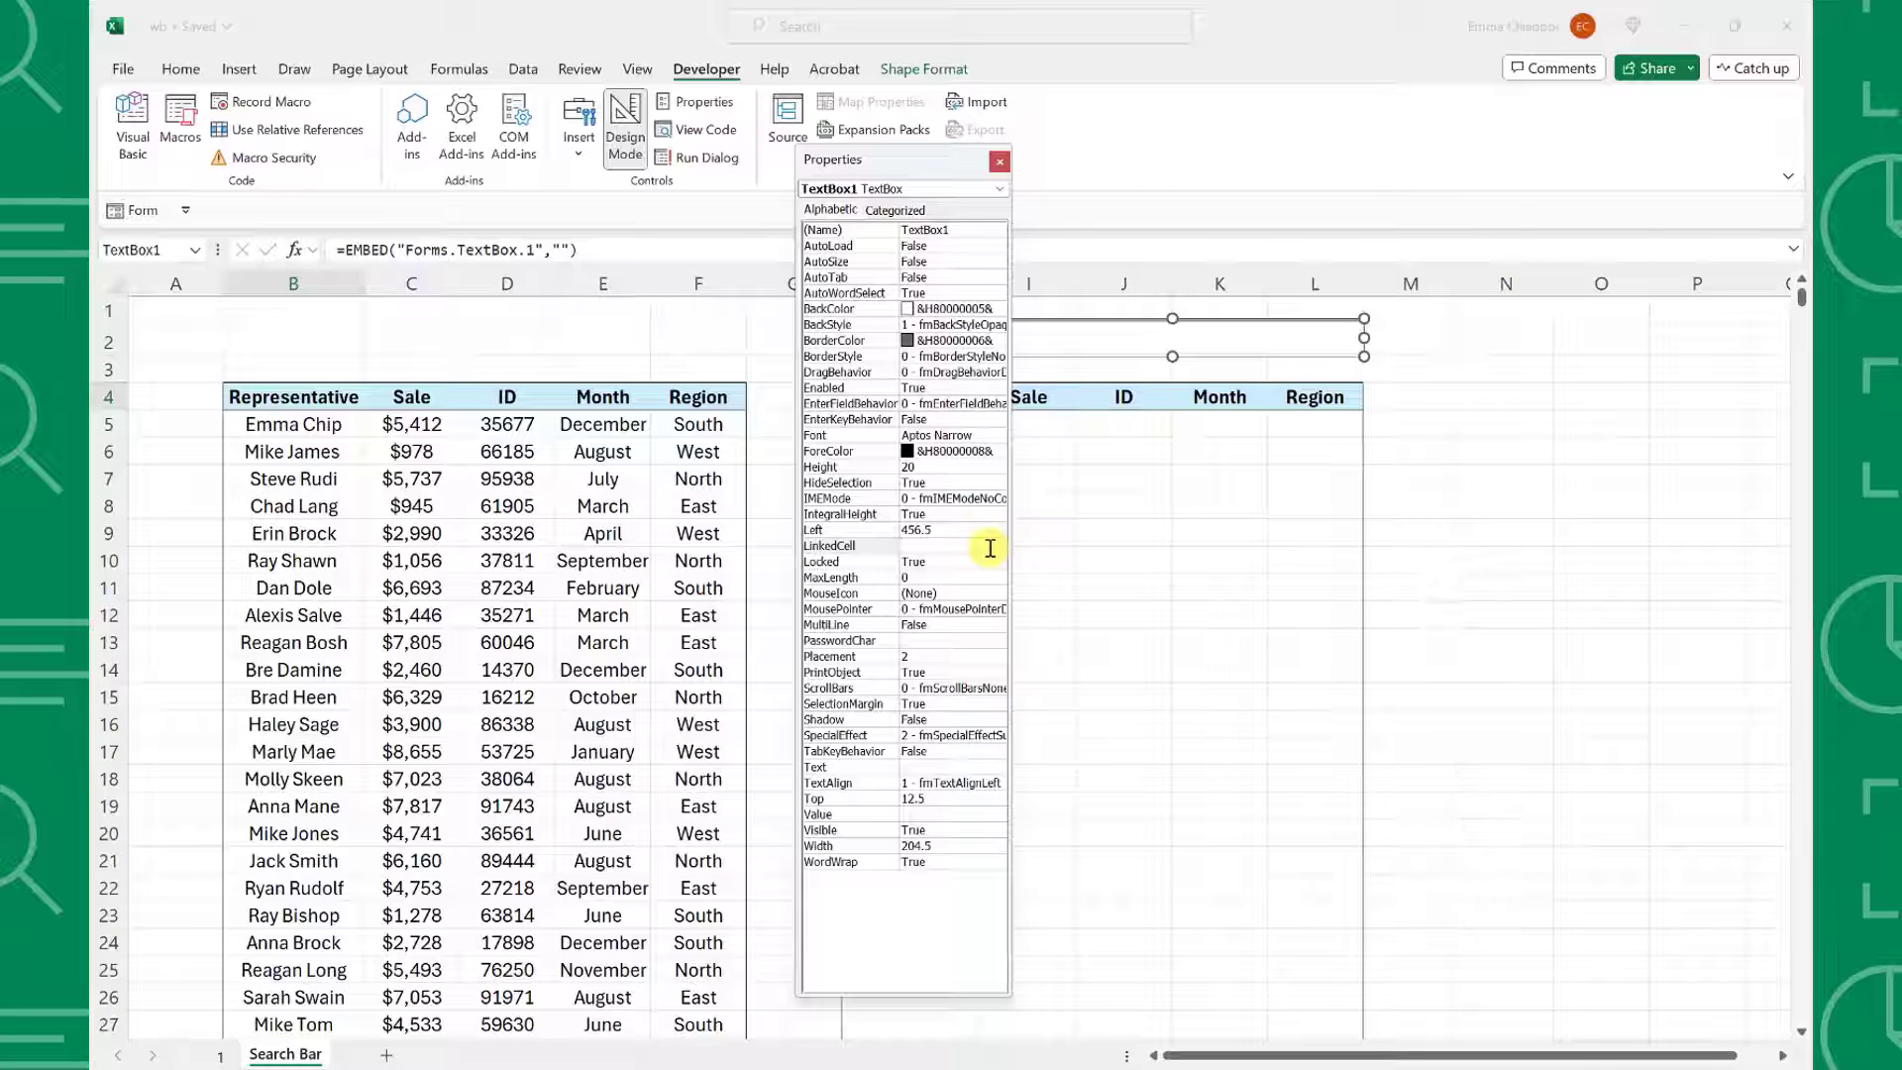
type("J2")
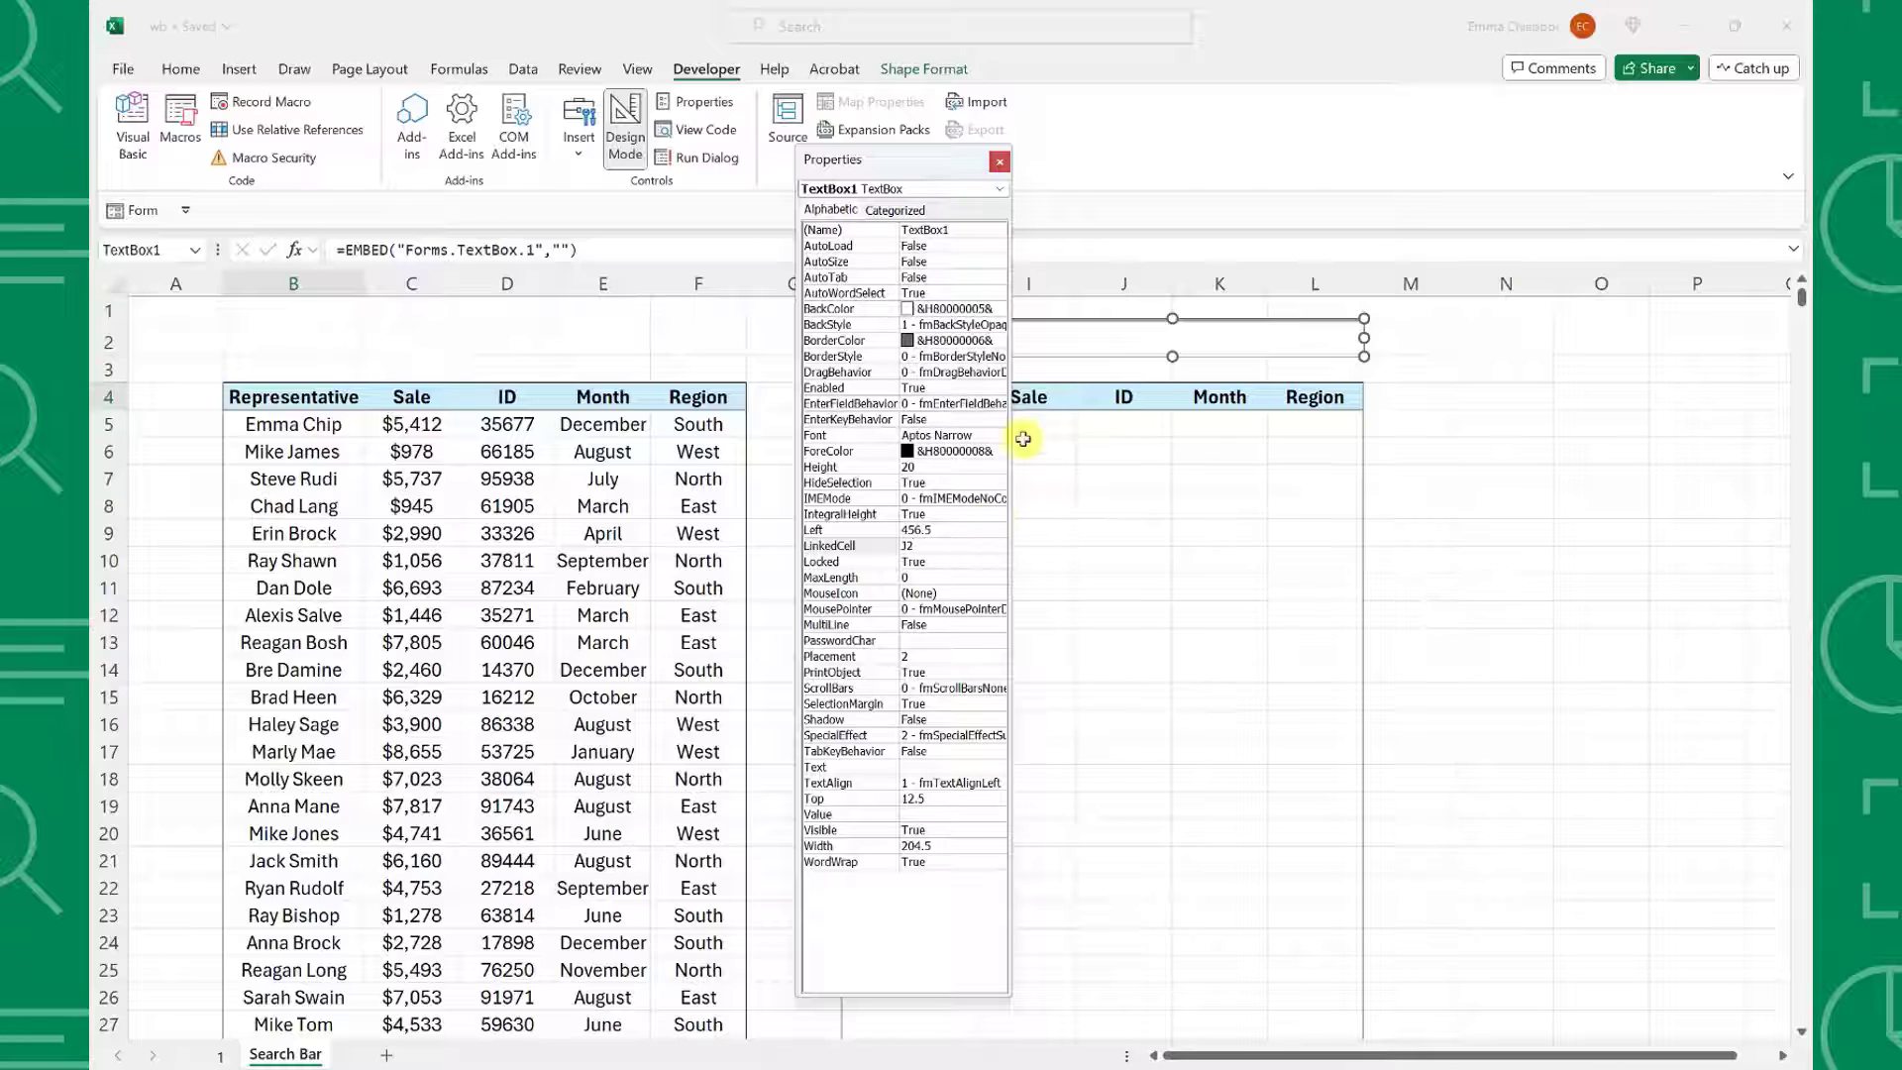
left_click(1000, 160)
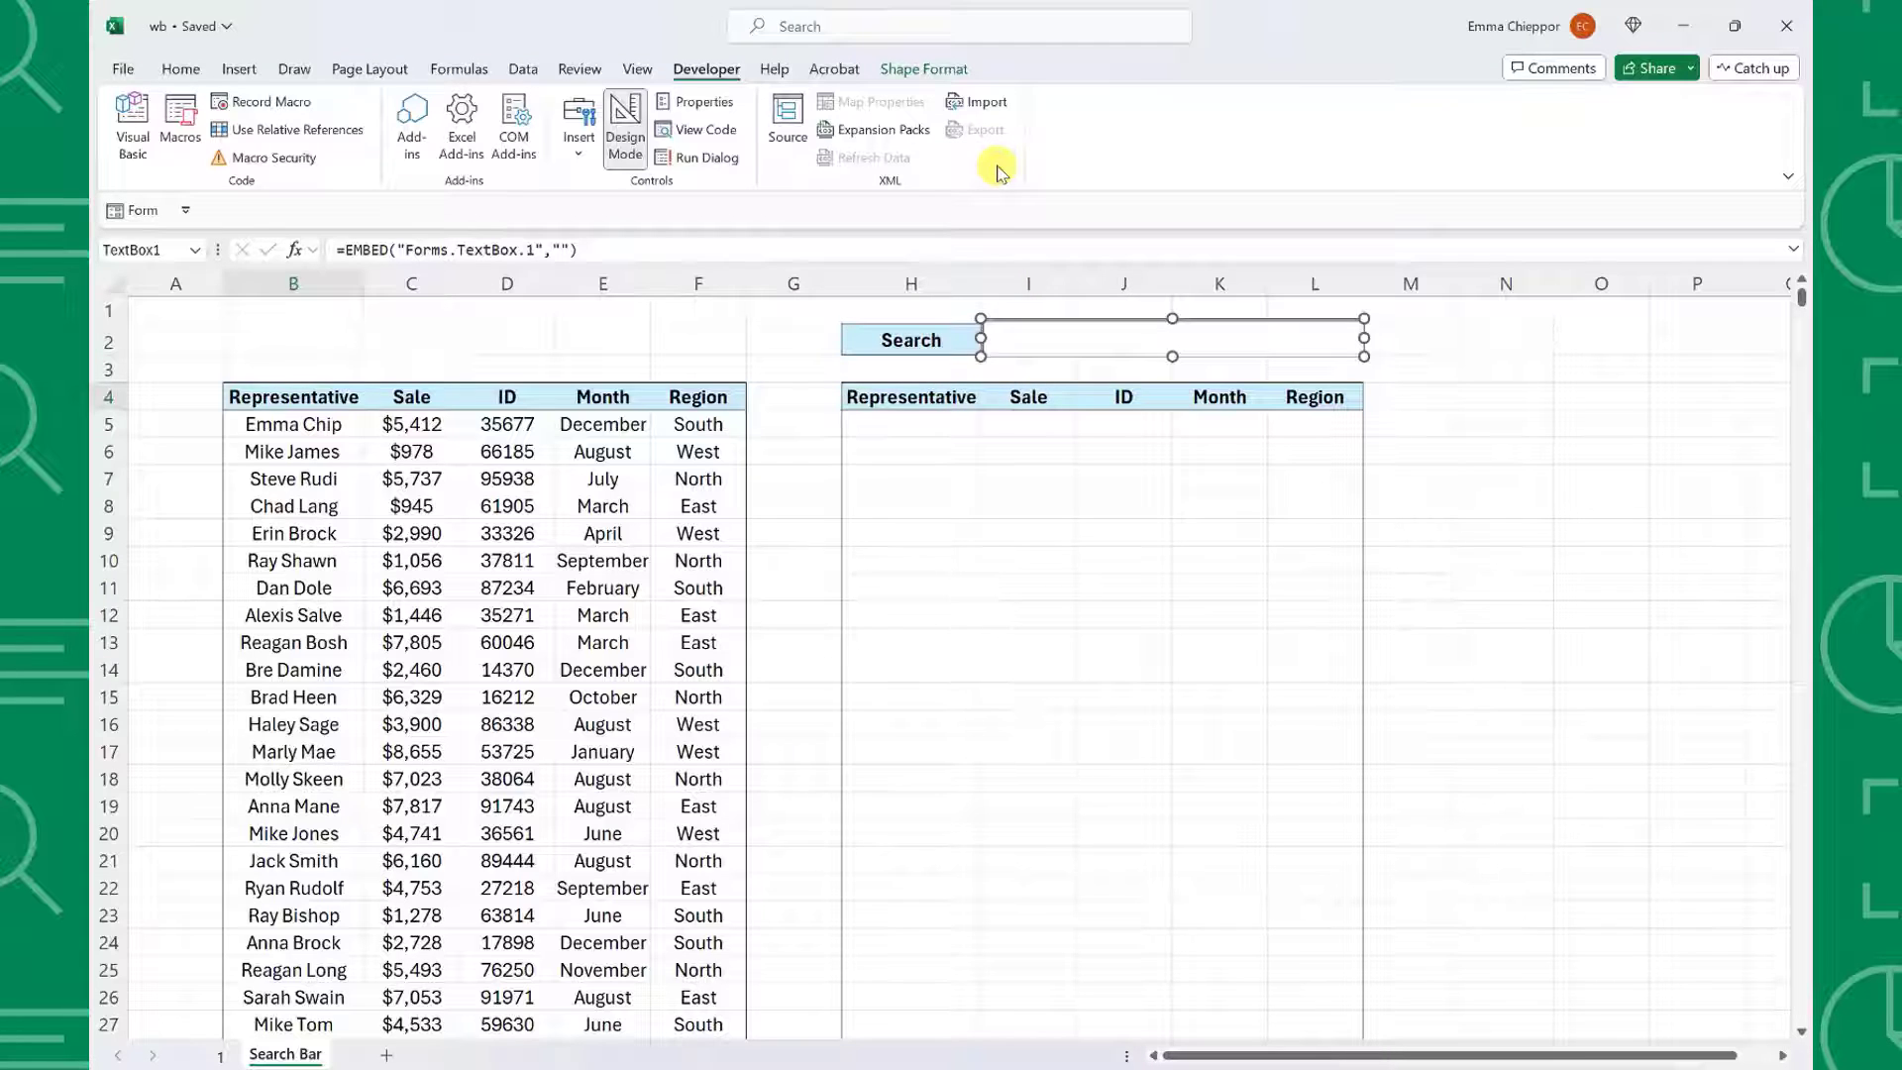
mouse_move(868, 143)
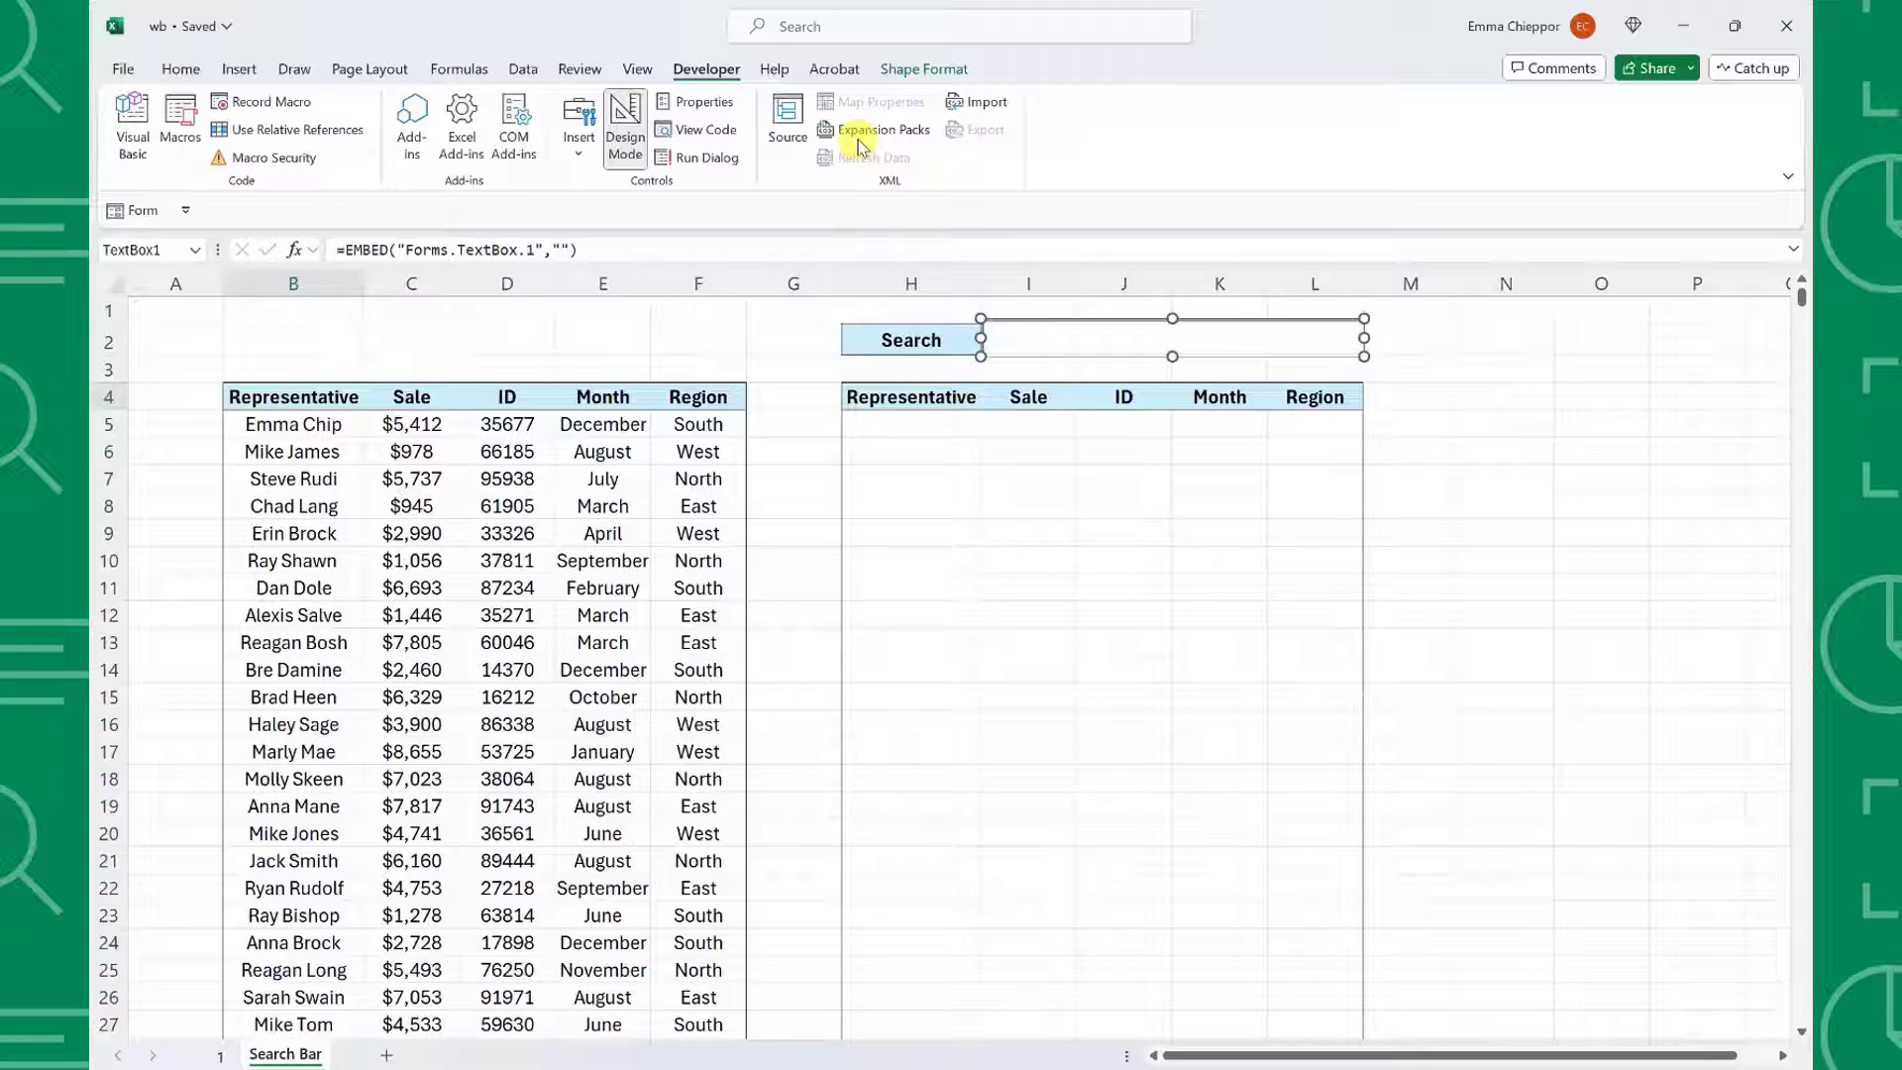
Step: Turn off Design Mode on the Developer tab
left_click(625, 124)
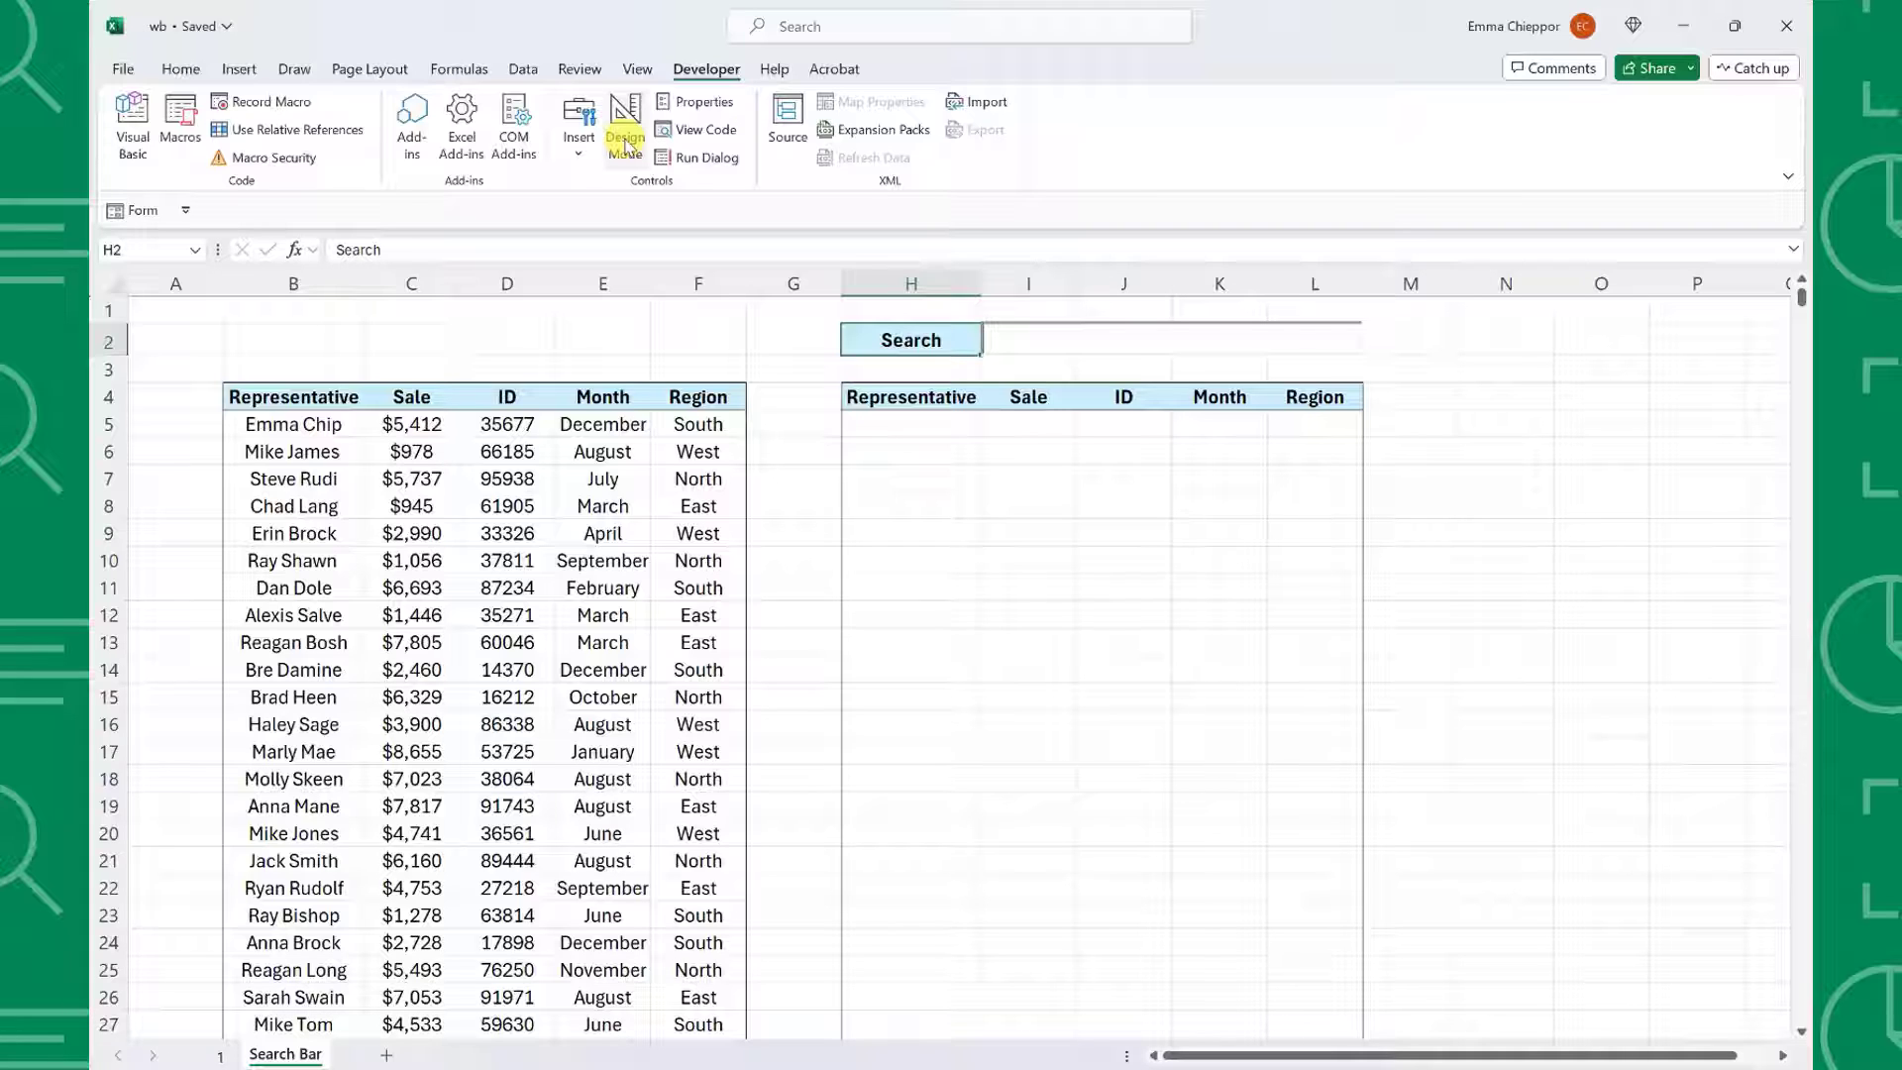
Step: Enter =FILTER(B5:F10004,ISNUMBER(SEARCH(J2,B5:B10004)),"None") in H5
left_click(860, 429)
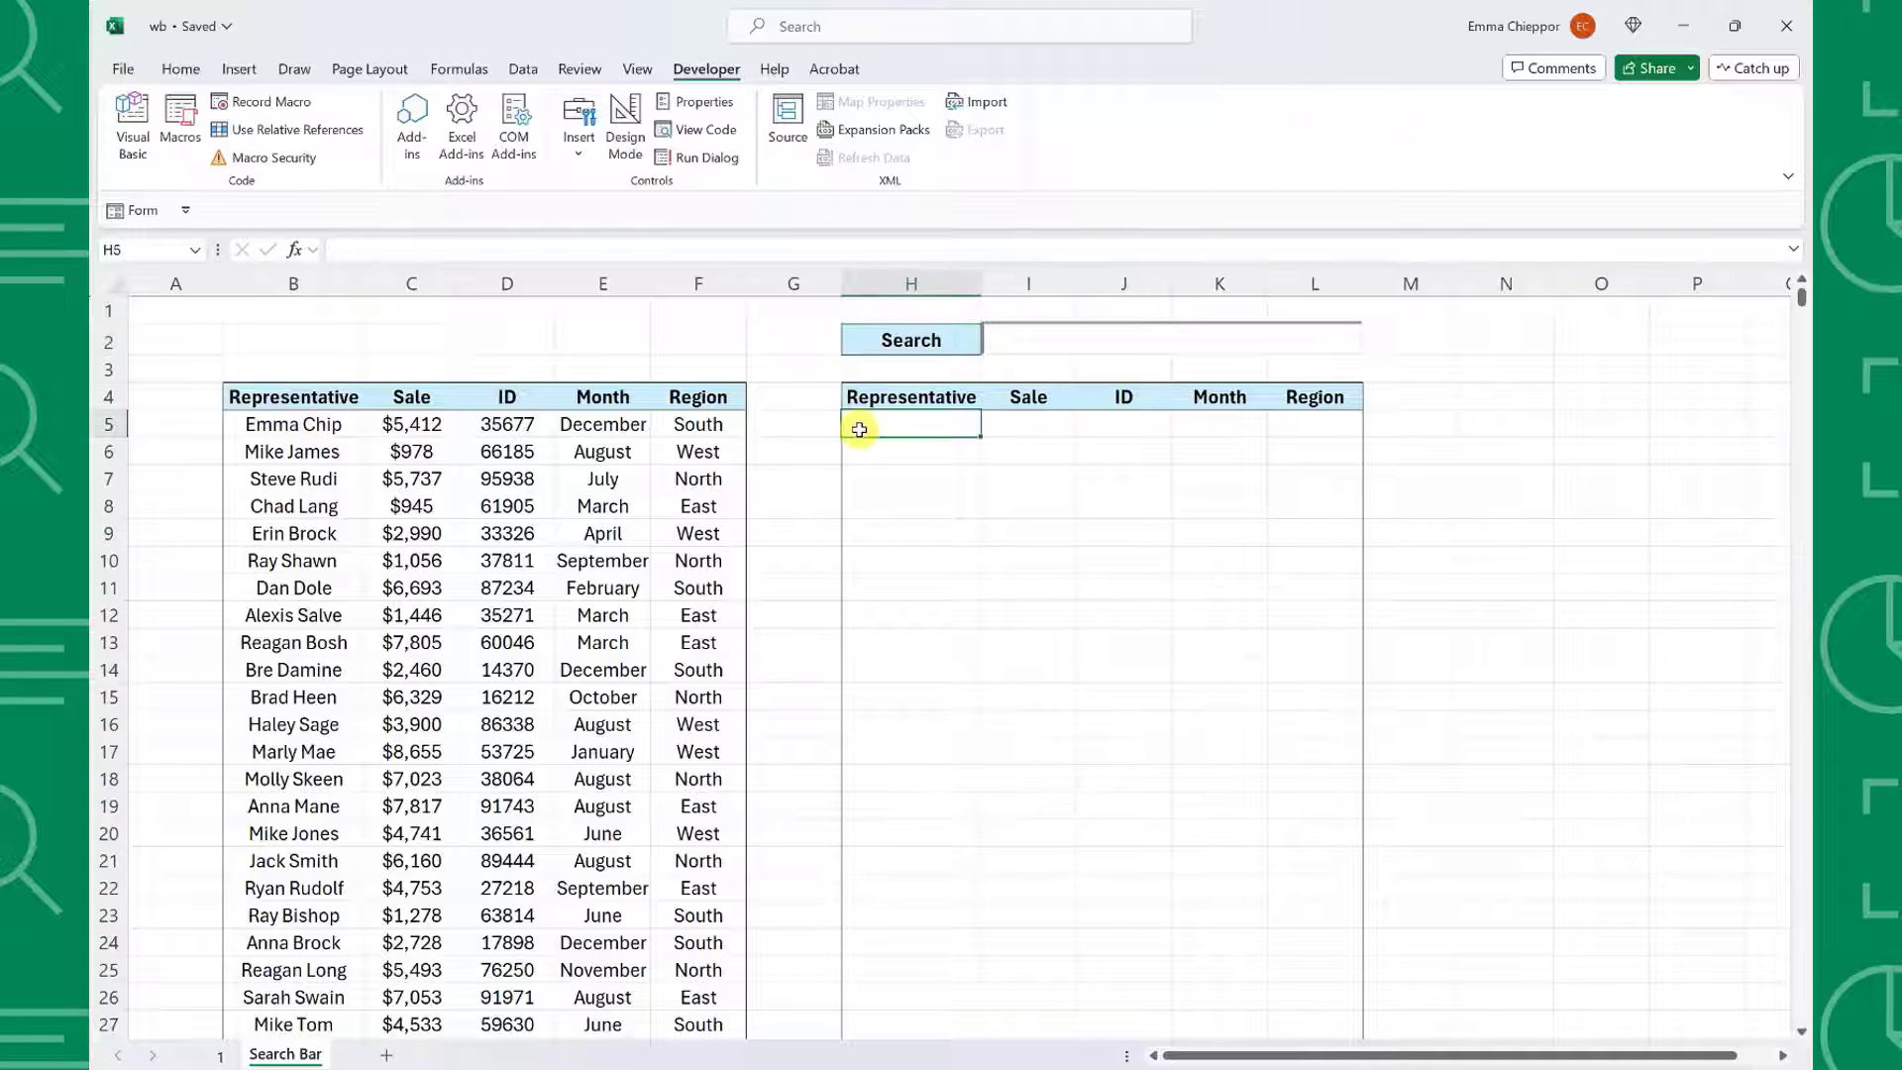
type("=f")
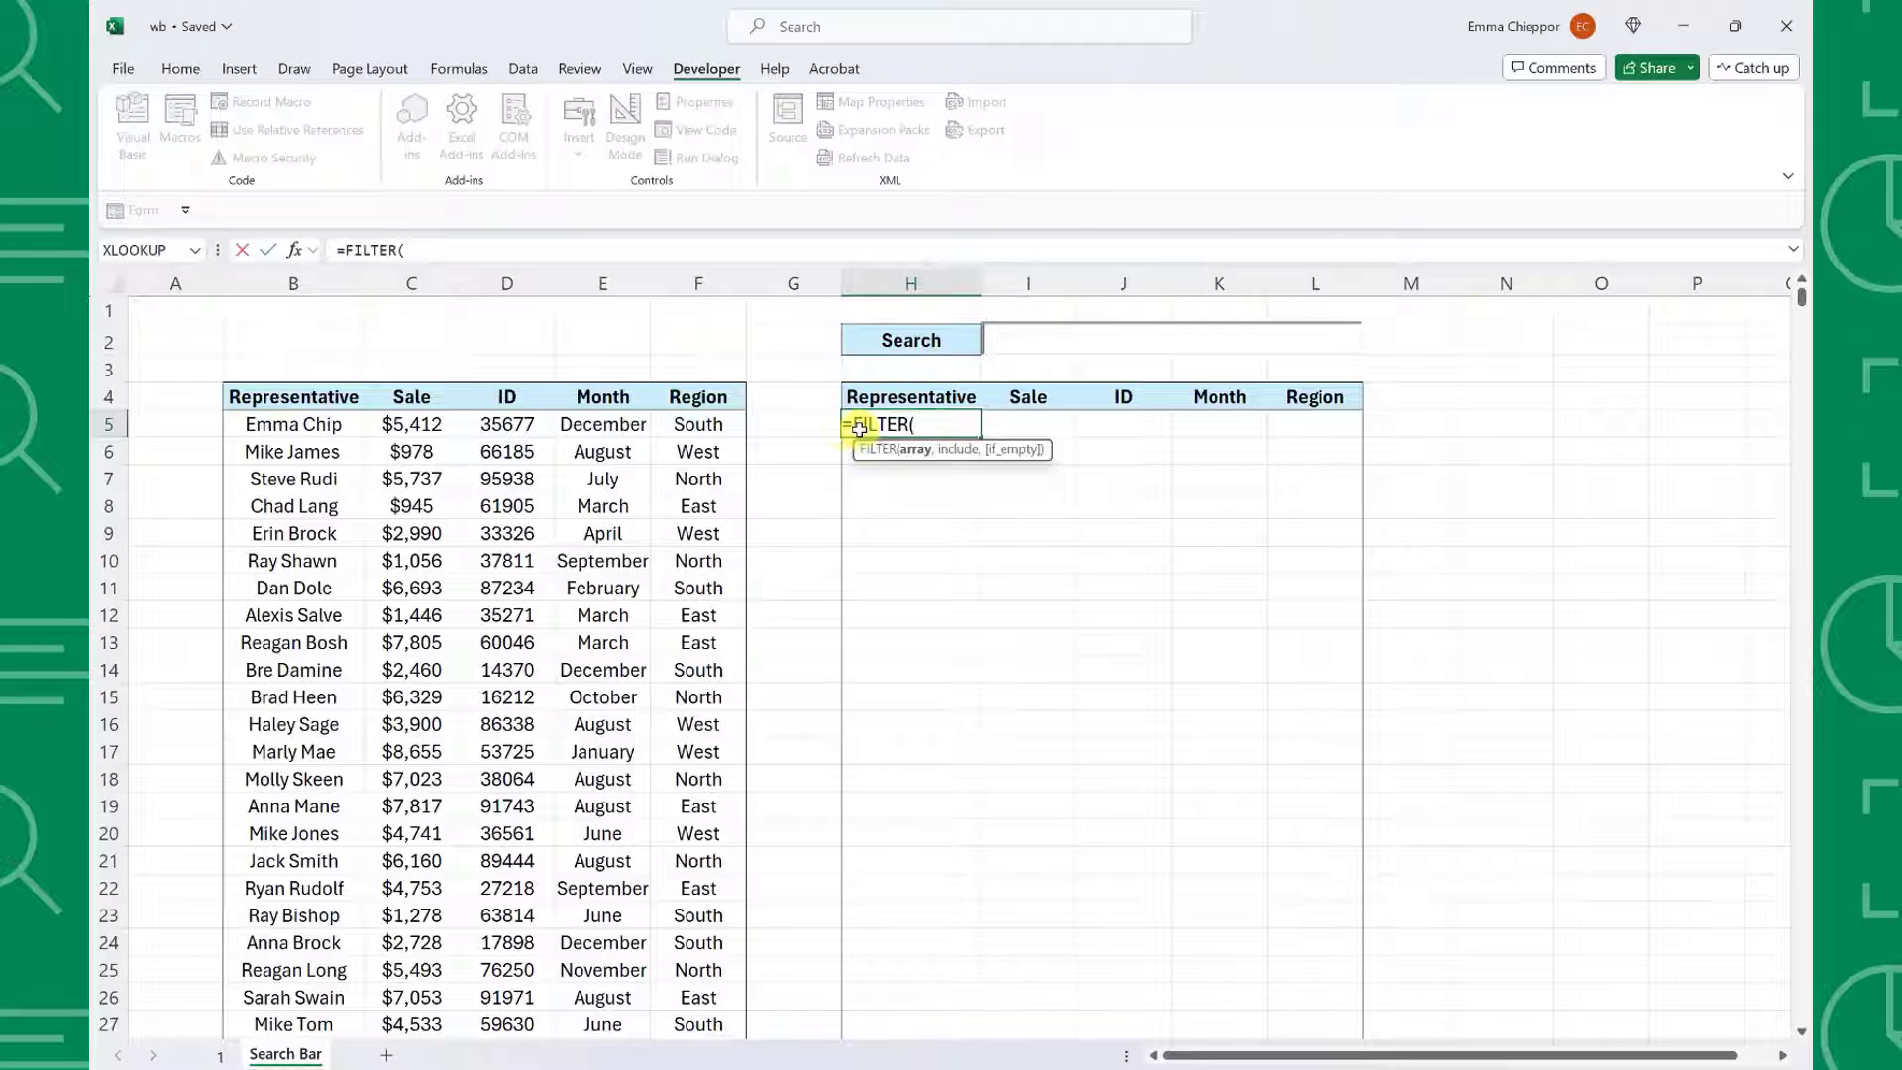
left_click(293, 424)
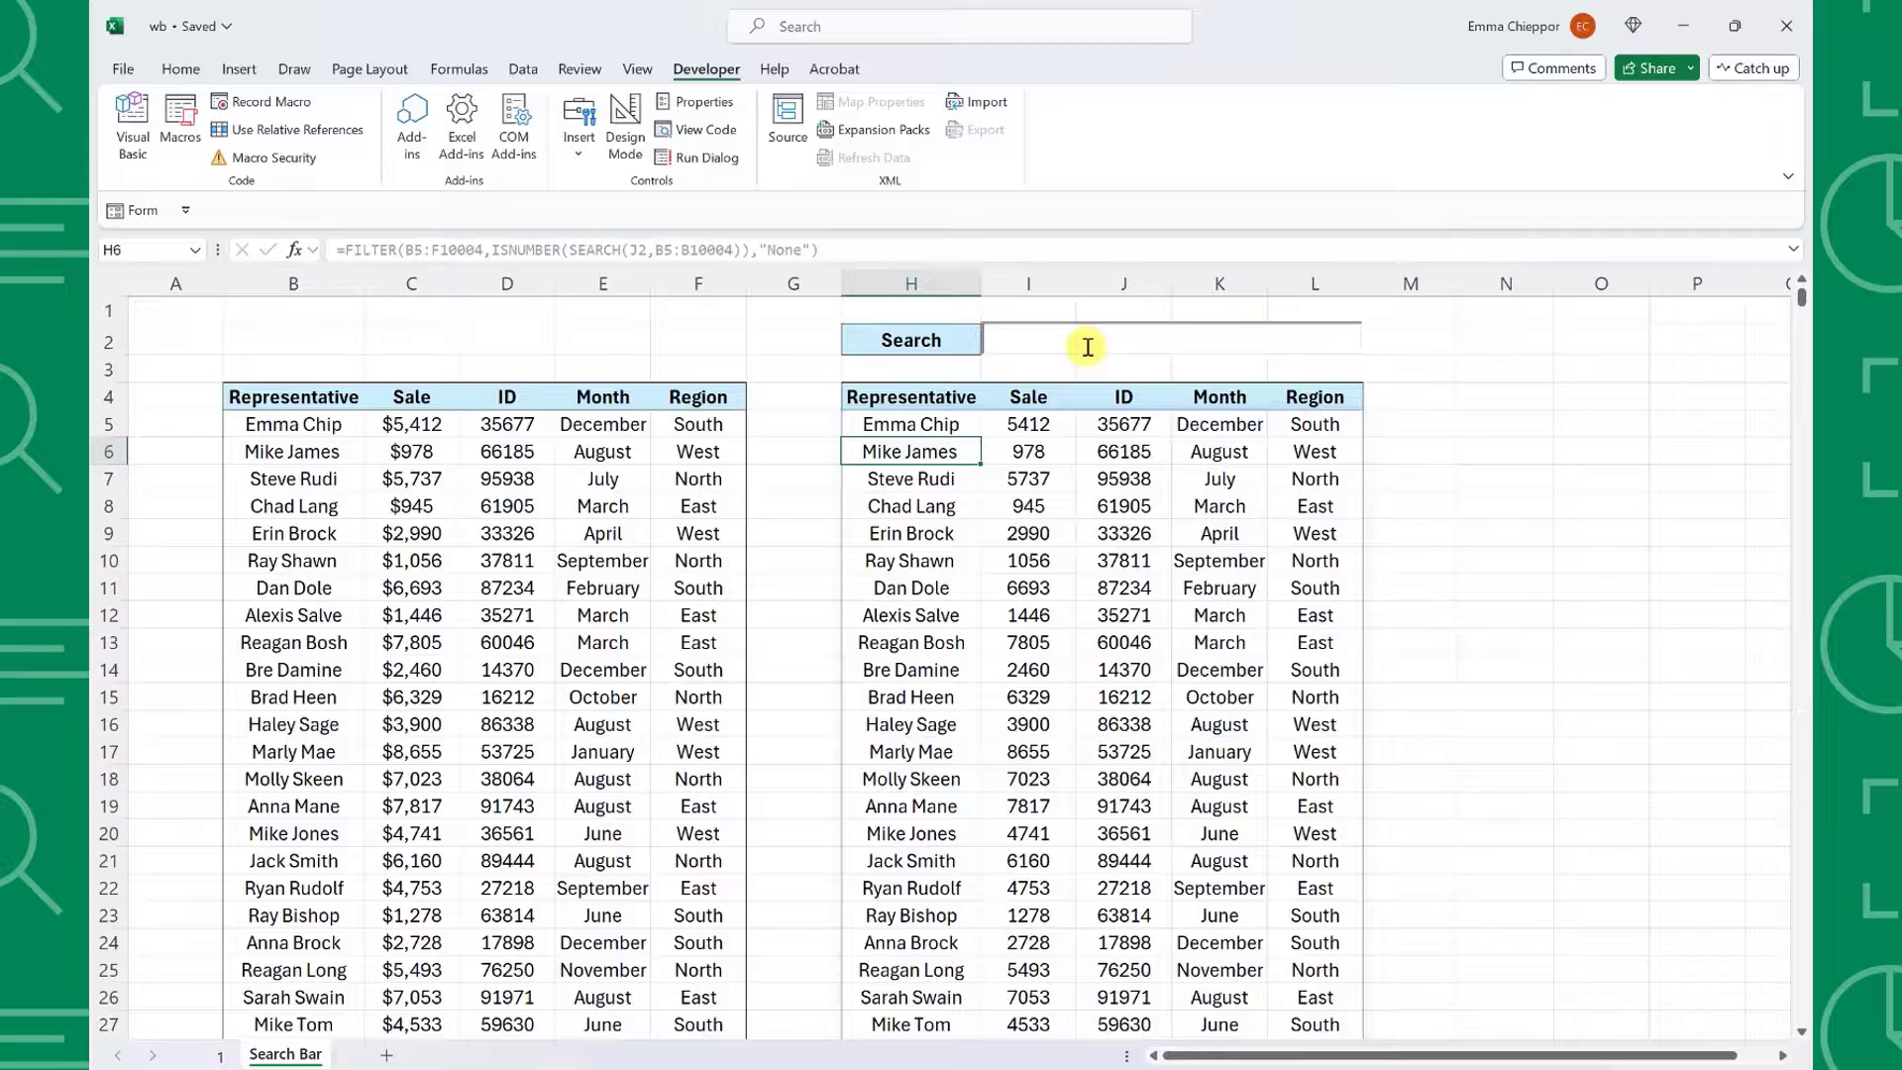
Step: Test the filter by searching 'mike', 'smith', then 'emma chip'
type("mike")
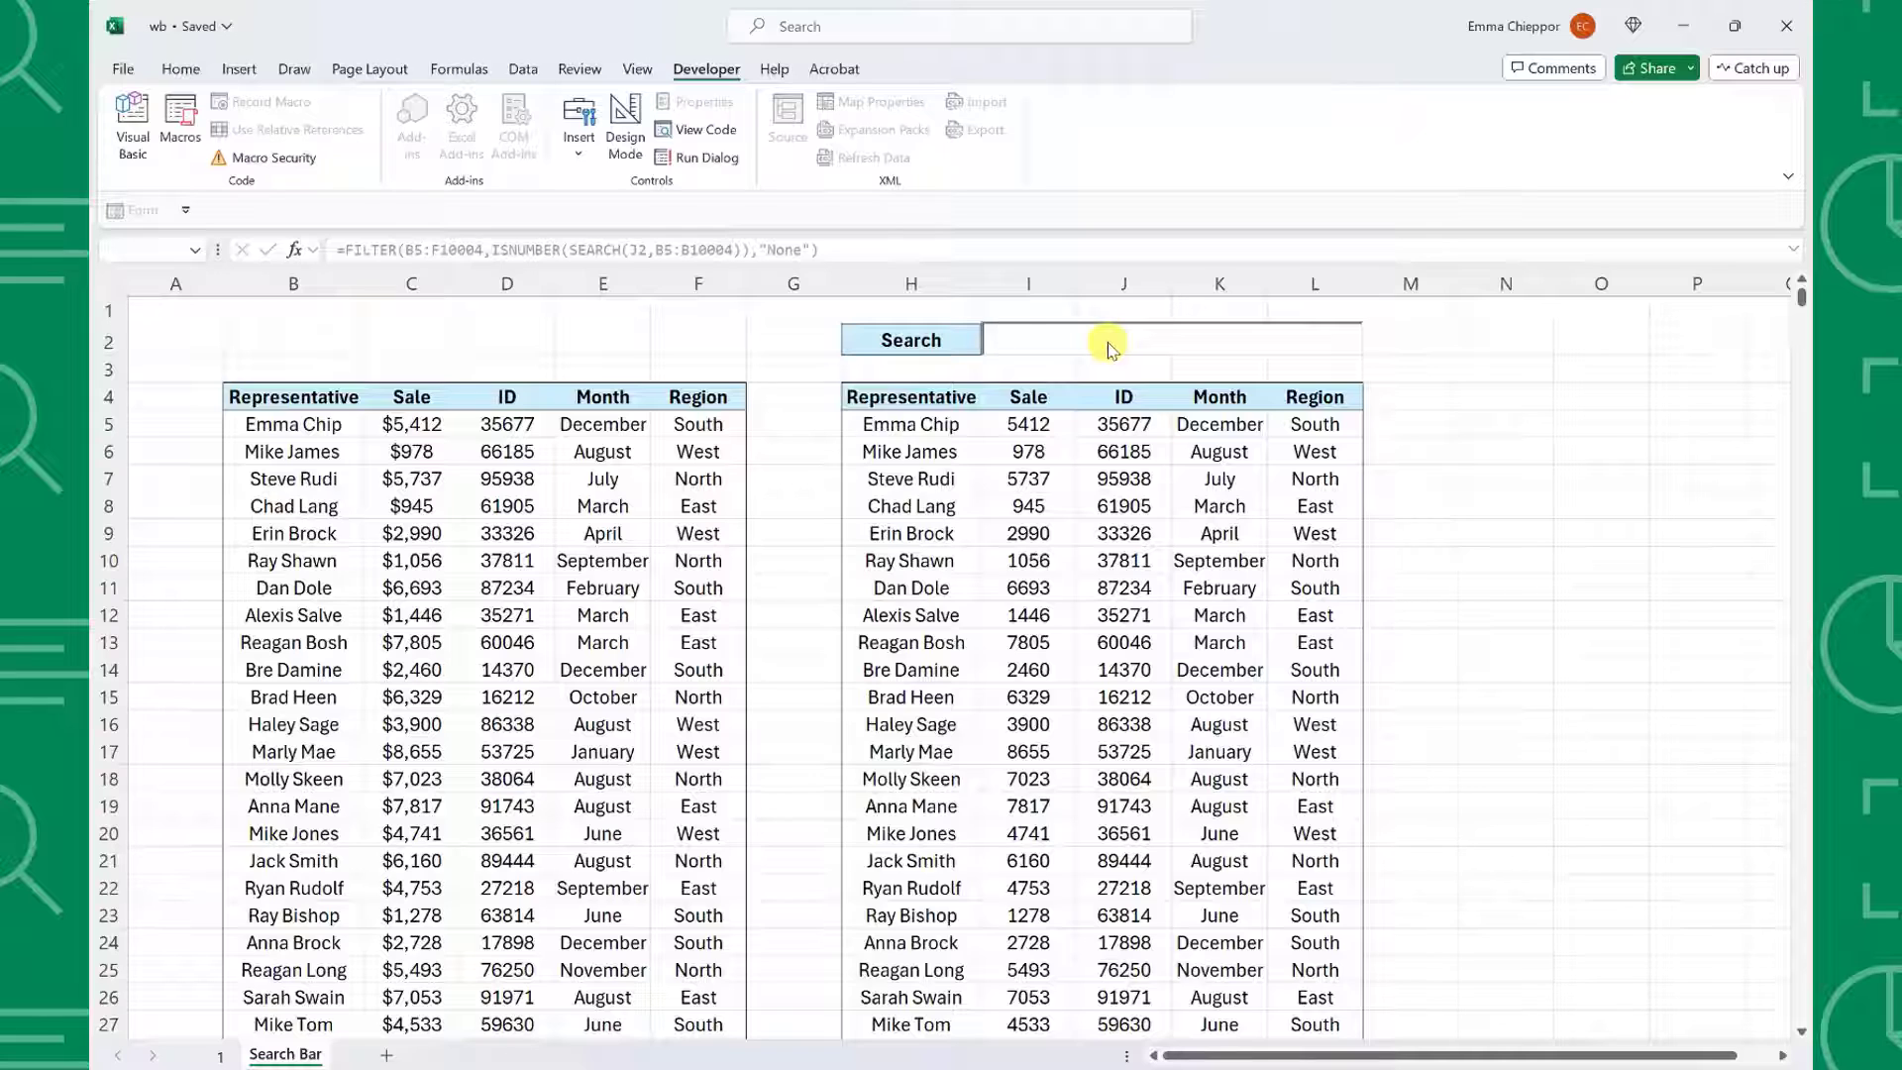
type("smith")
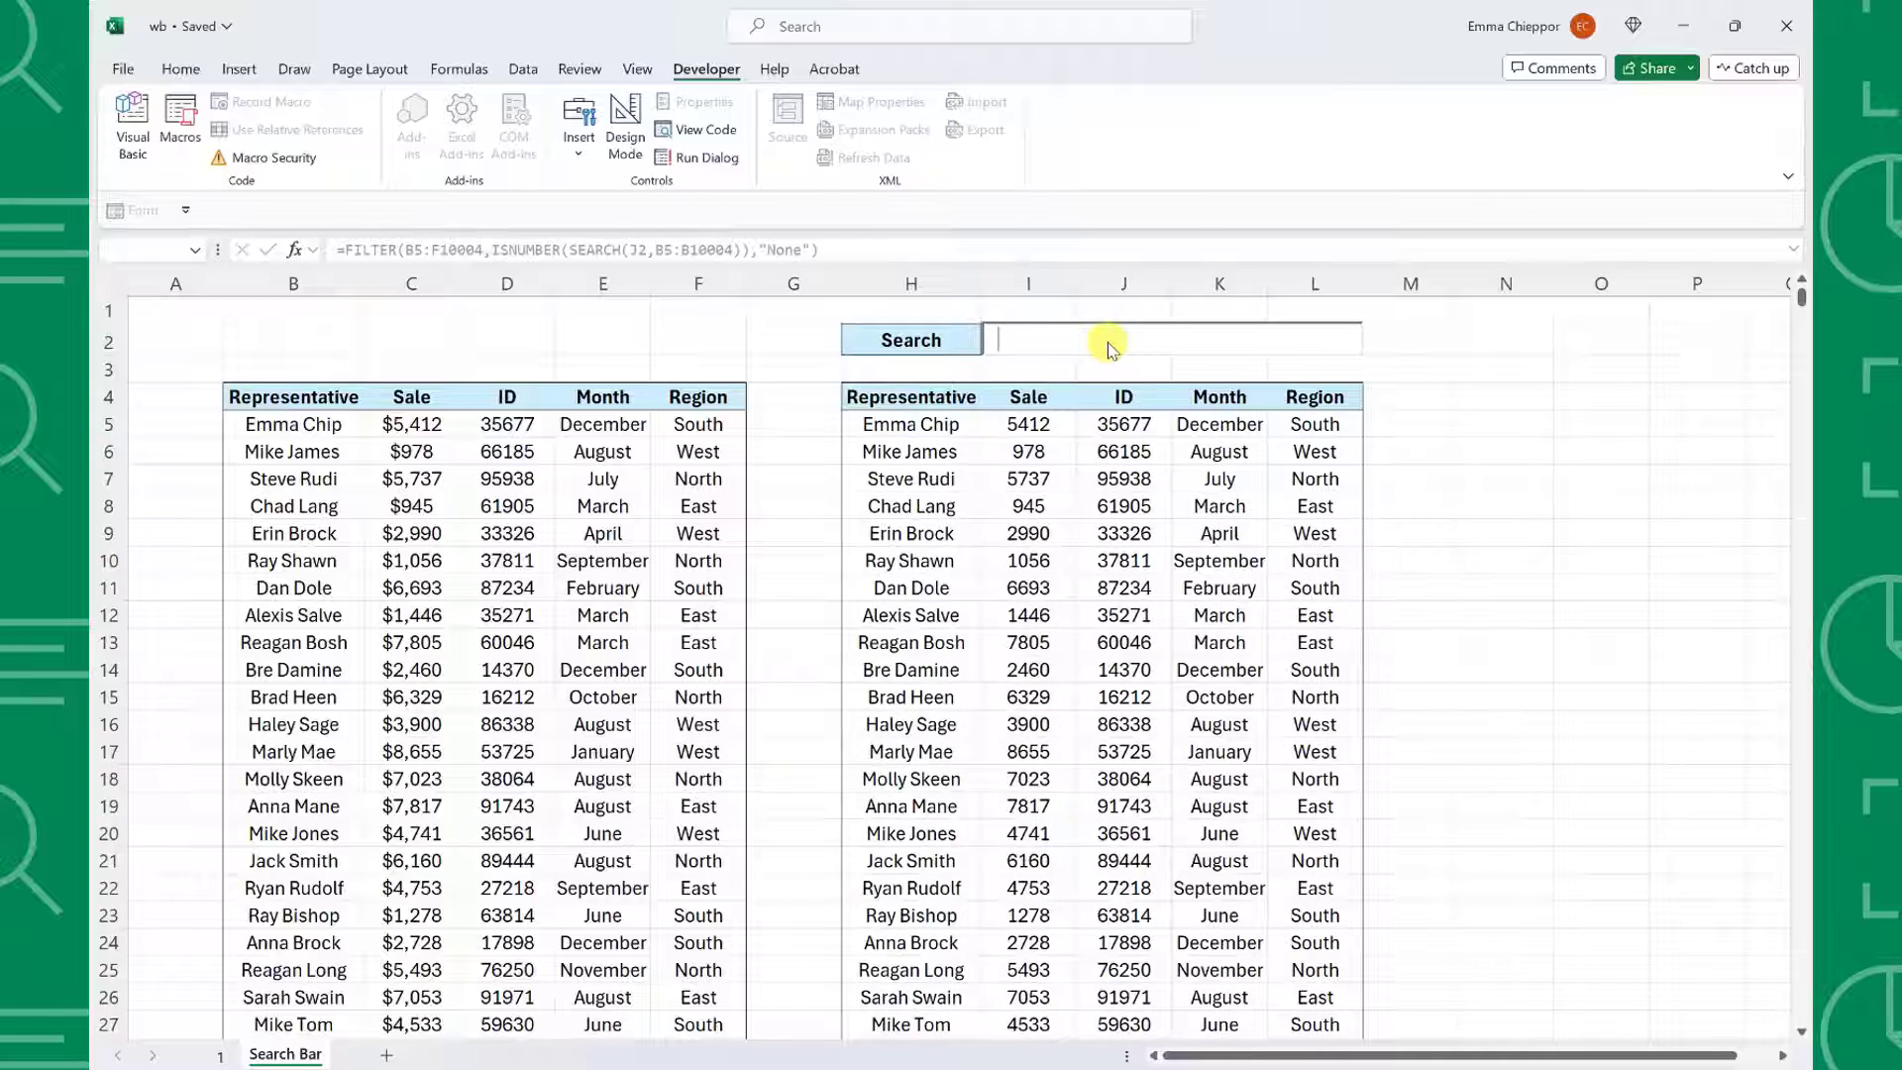
type("emma chip")
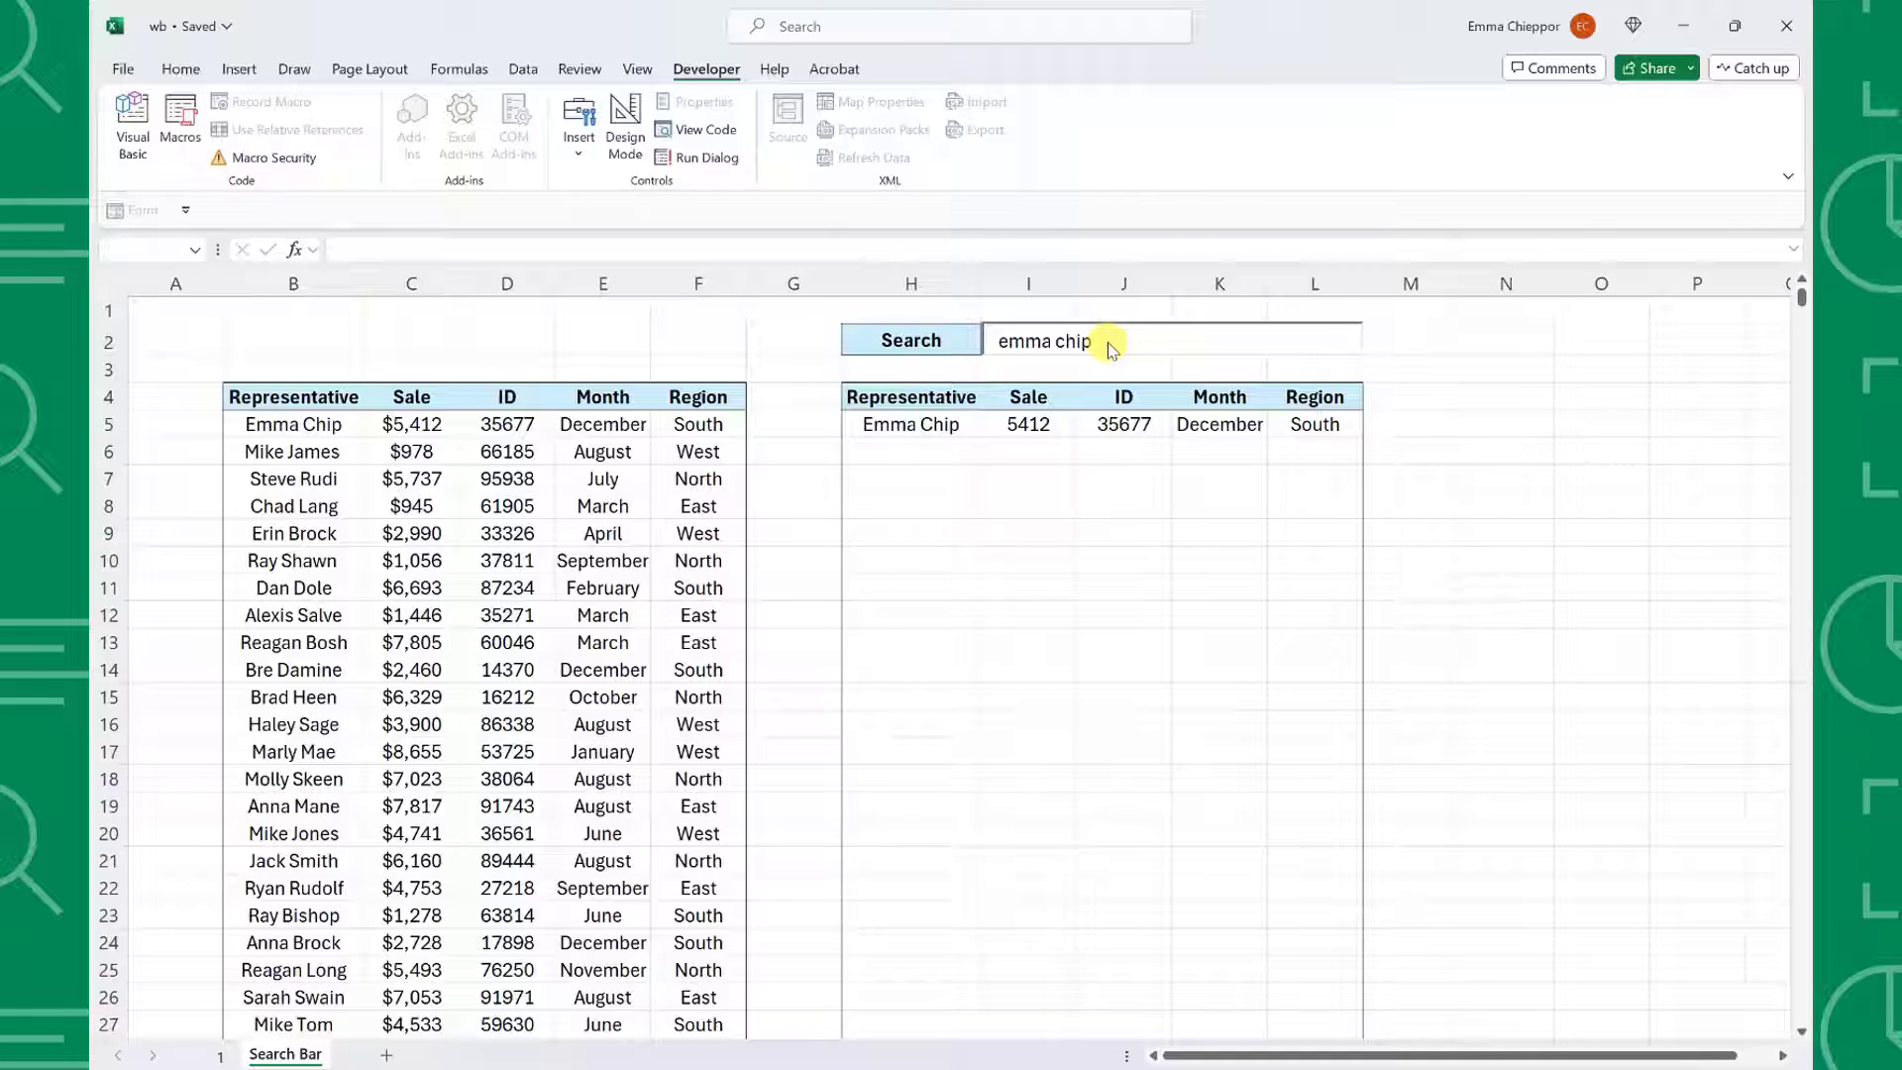